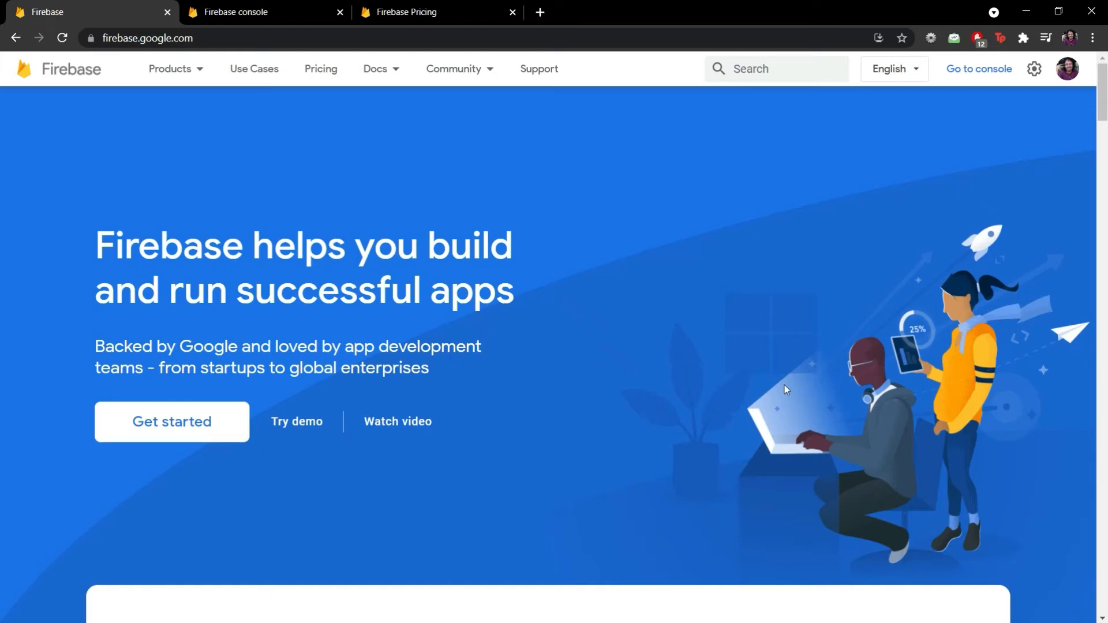
Switch to the Firebase console and begin the three-step new-project flow
scroll("down", 3)
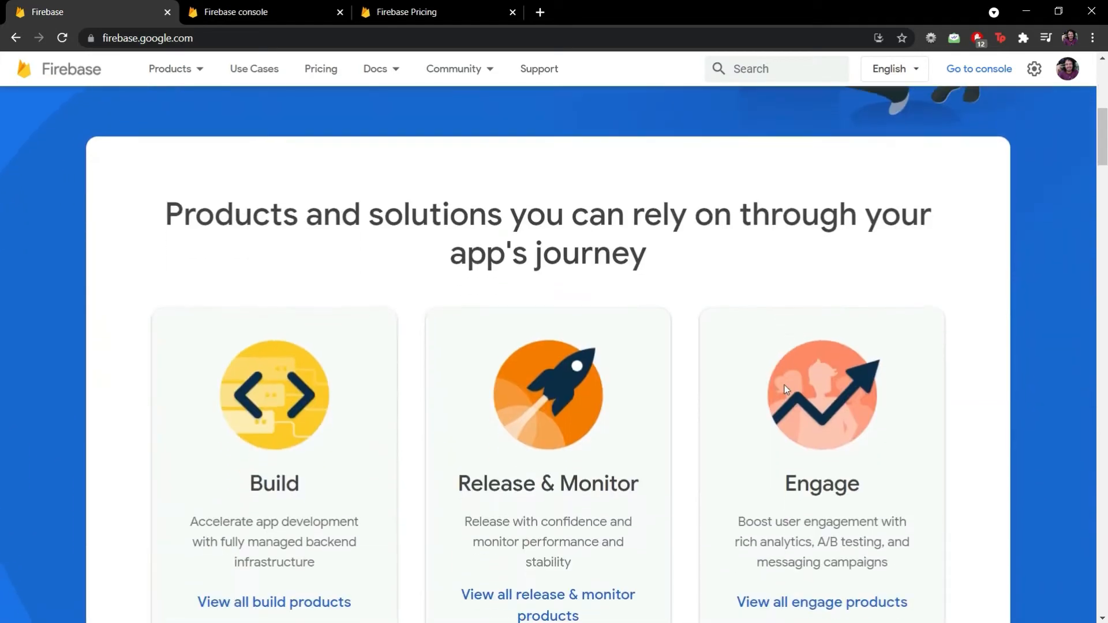
scroll("down", 3)
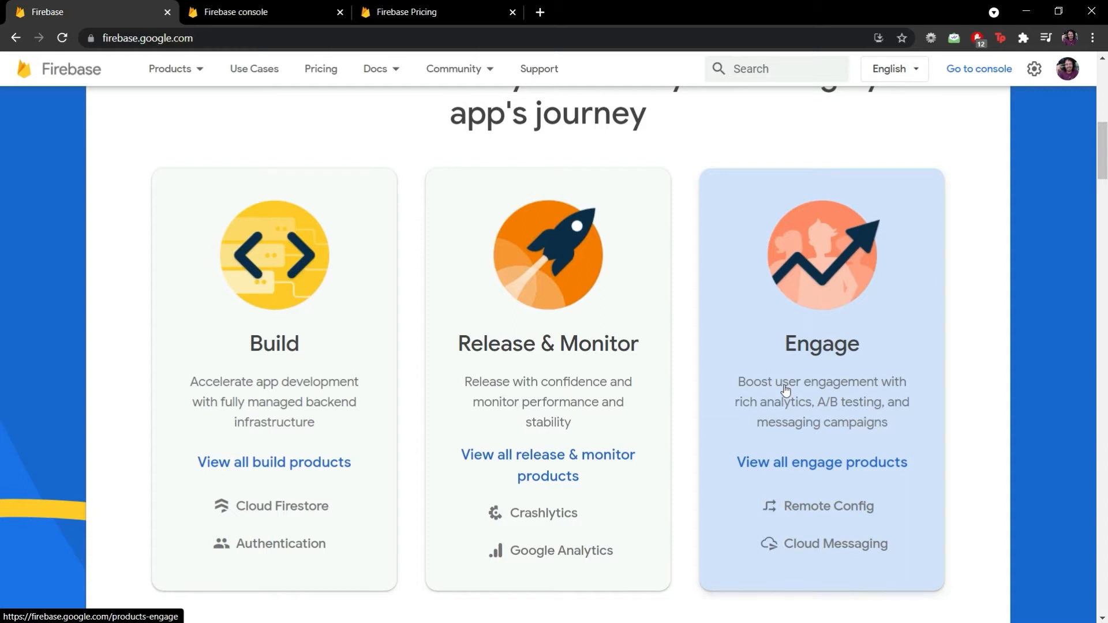
scroll("down", 3)
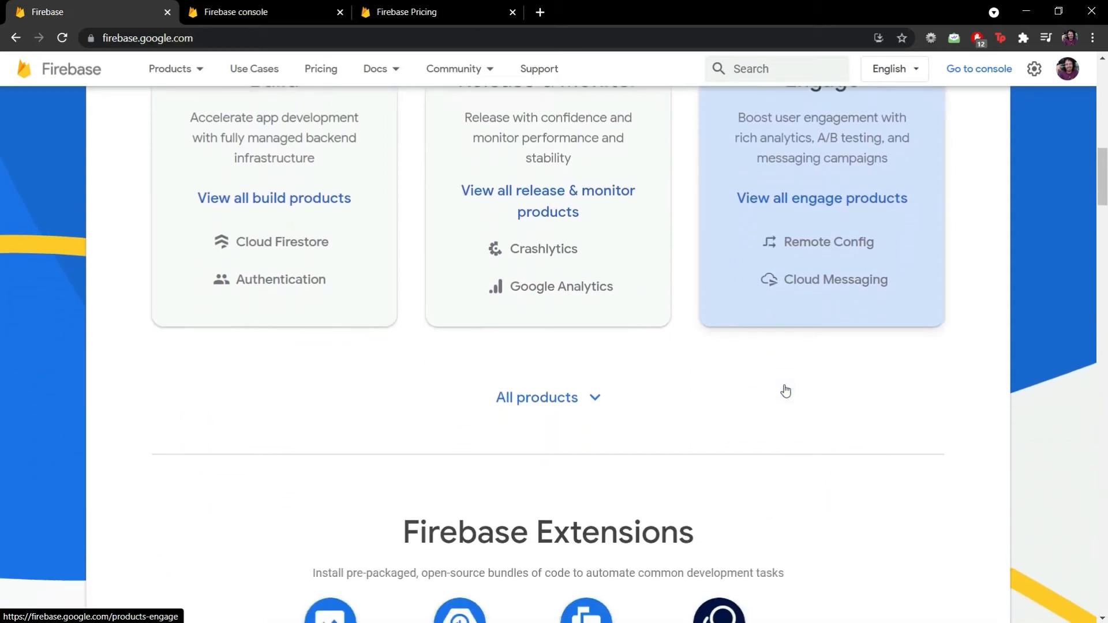
scroll("down", 3)
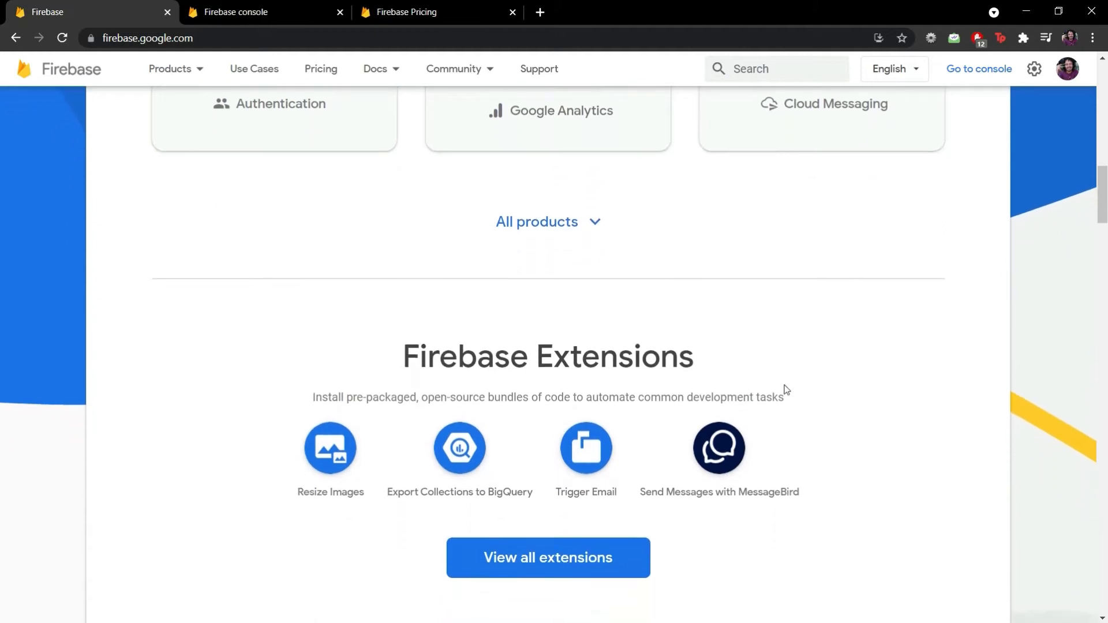
scroll("down", 3)
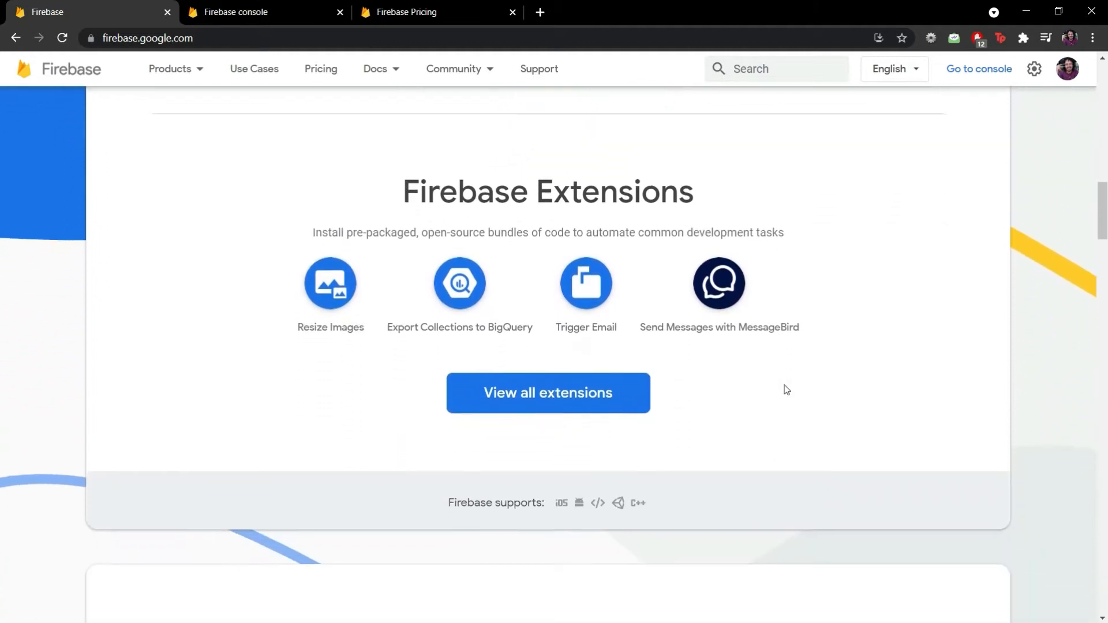
scroll("down", 3)
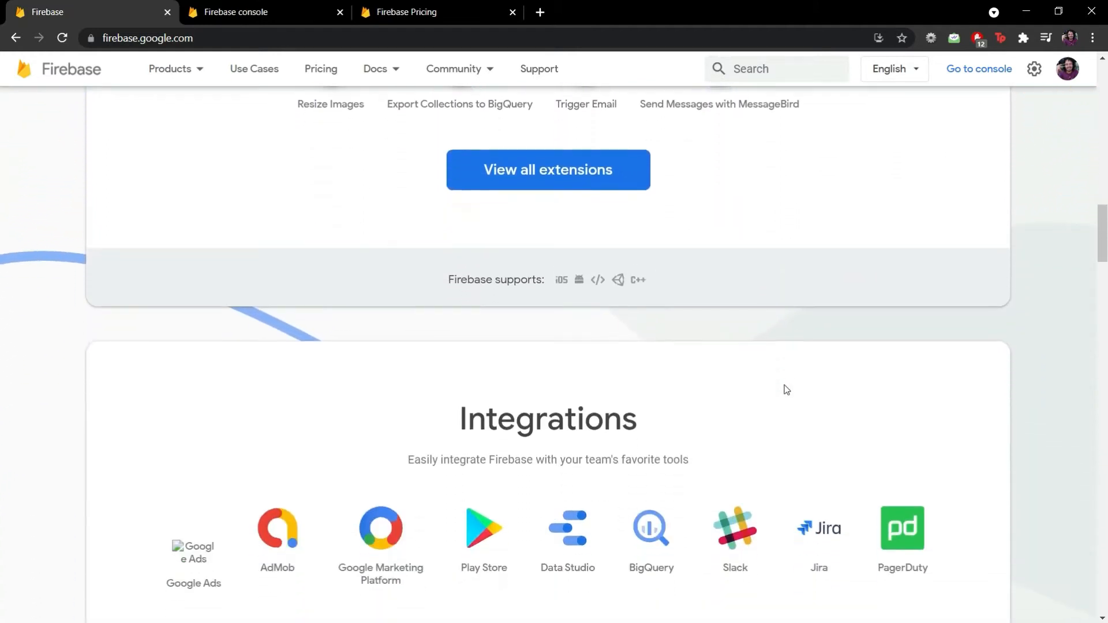
scroll("down", 3)
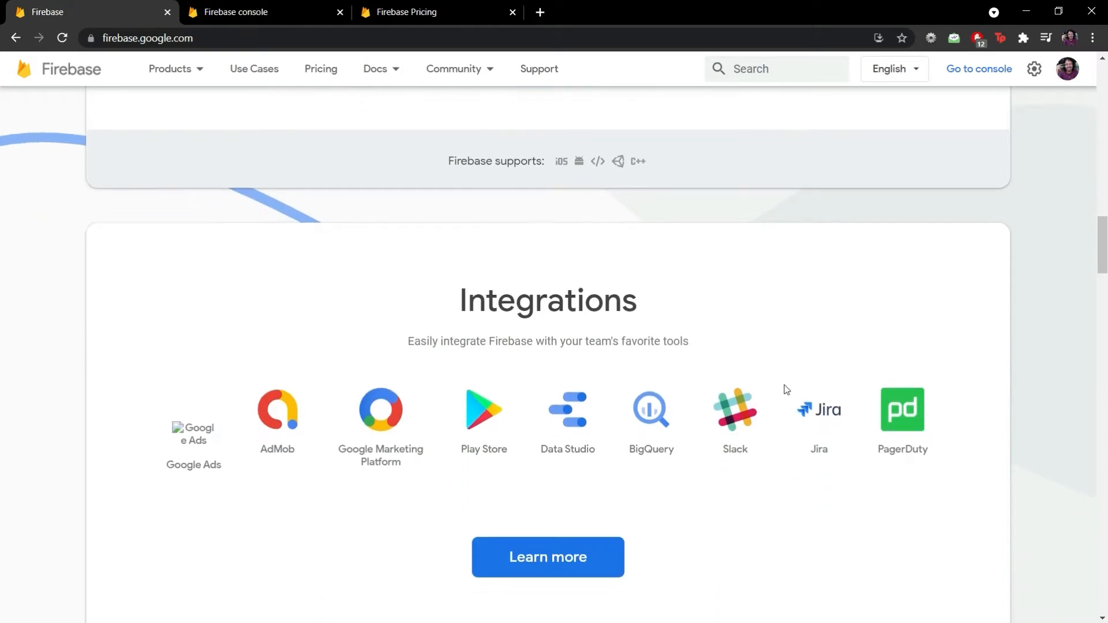
scroll("up", 3)
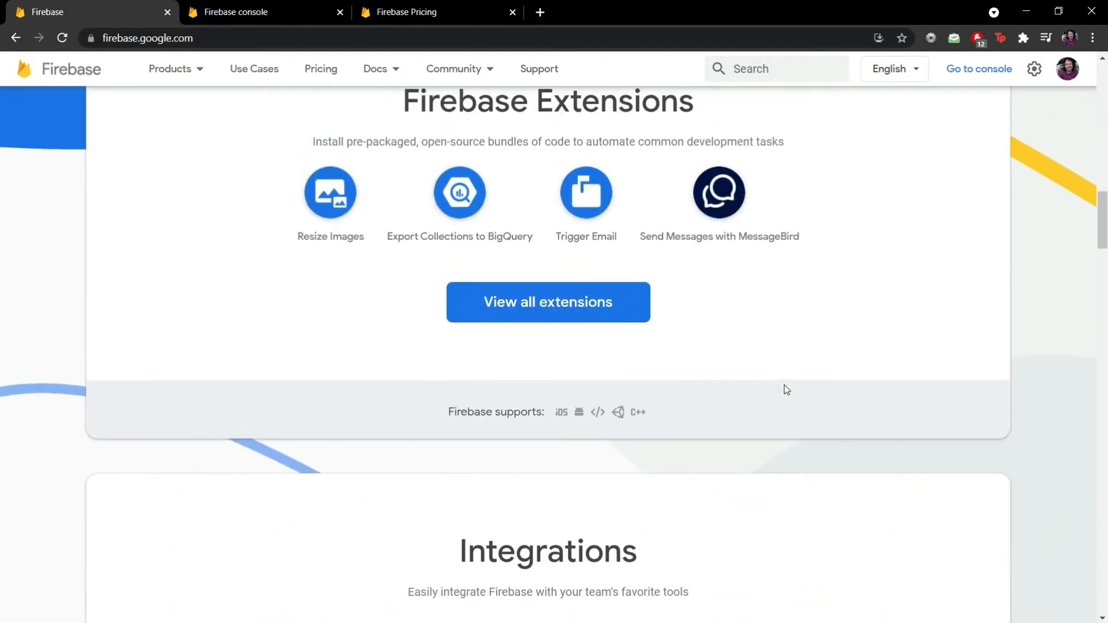
scroll("up", 3)
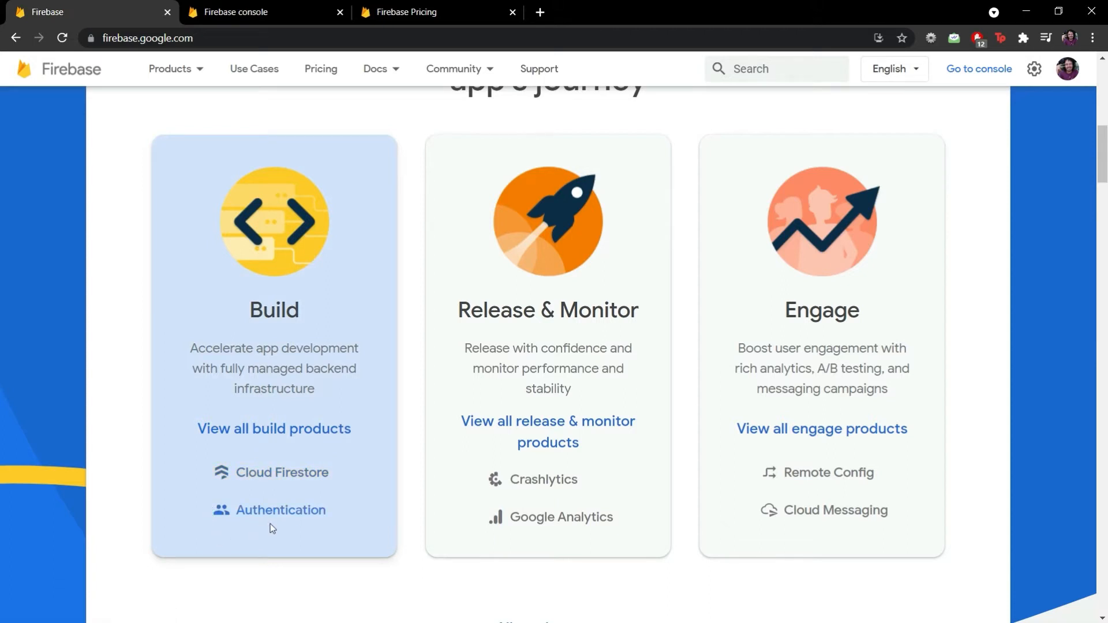
mouse_move(280, 509)
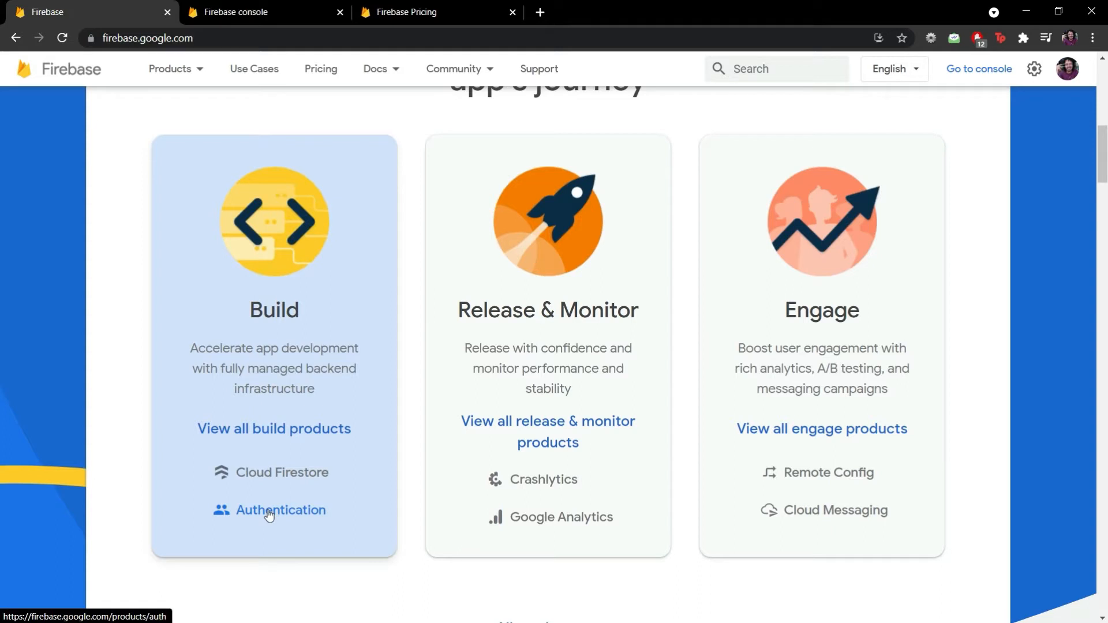
mouse_move(243, 12)
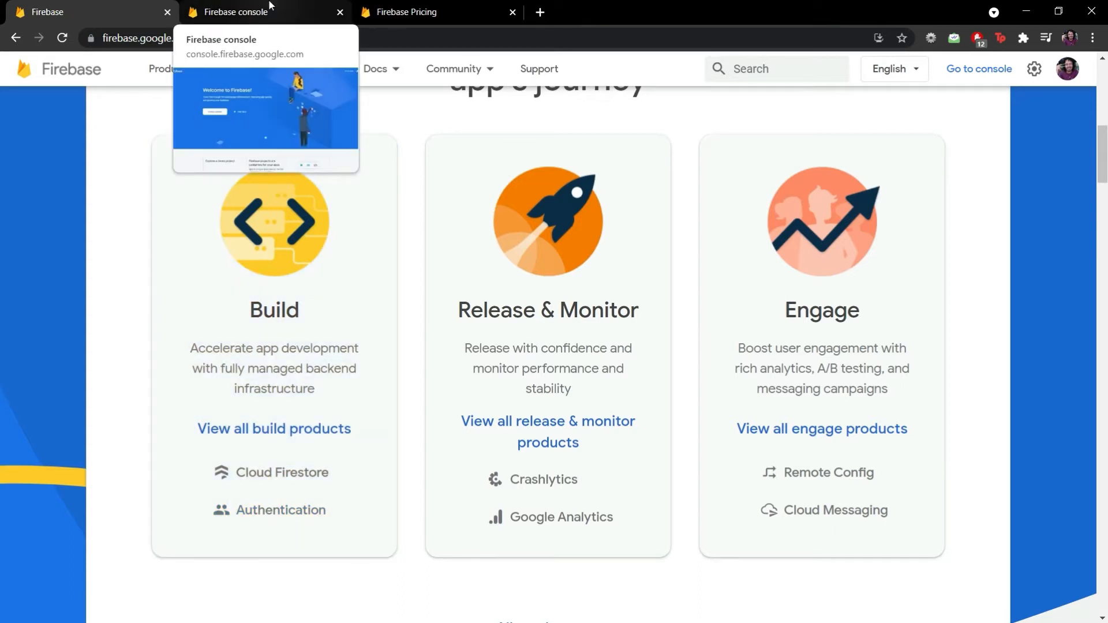
left_click(243, 12)
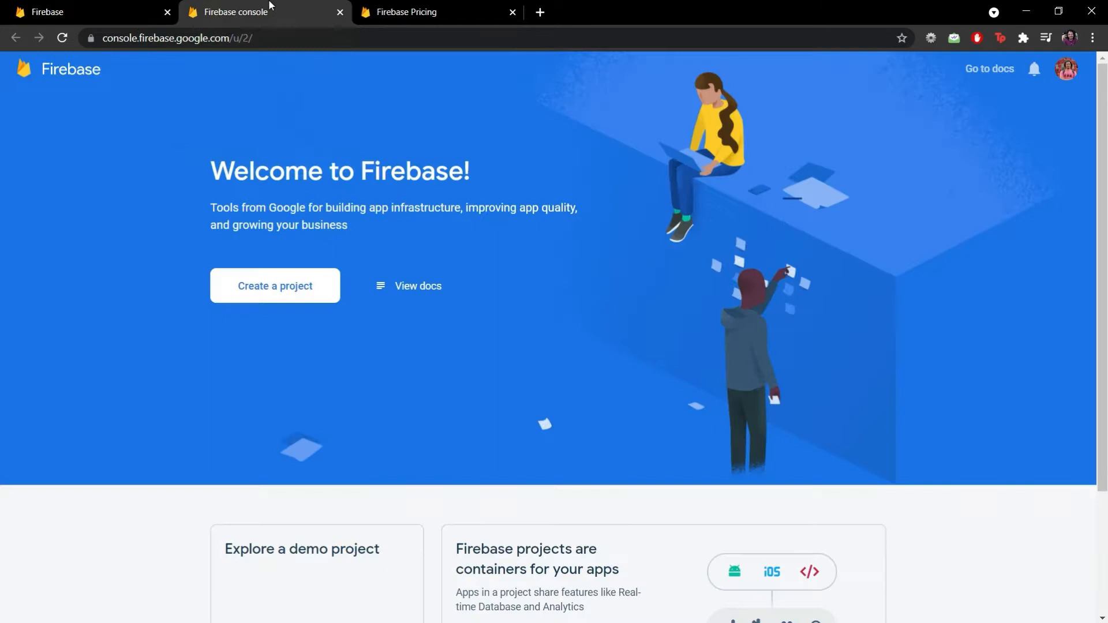
mouse_move(123, 304)
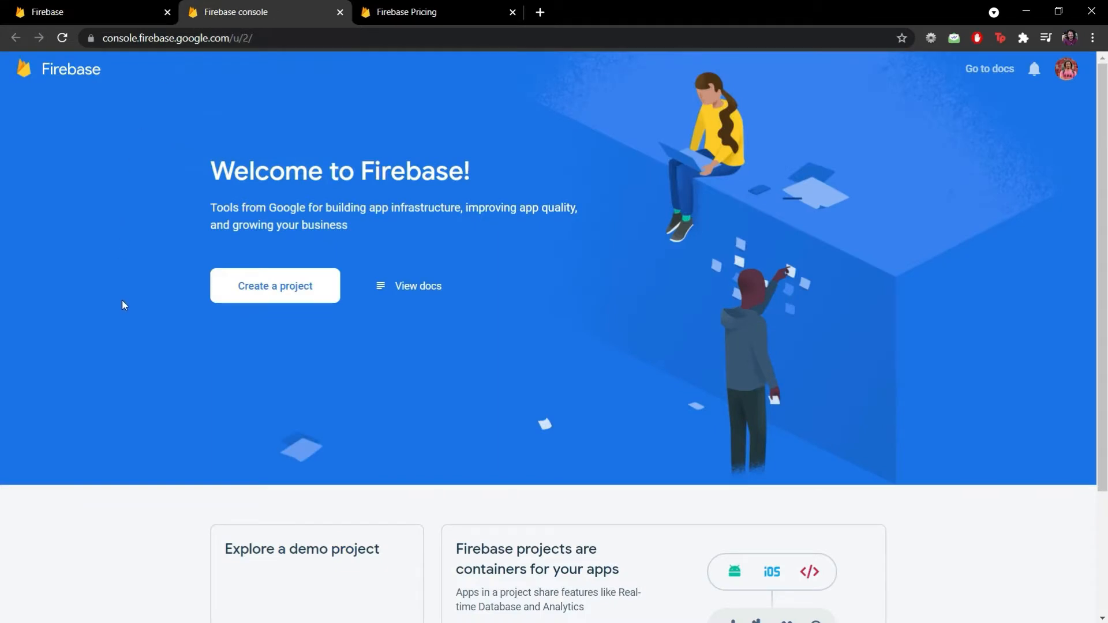
left_click(274, 286)
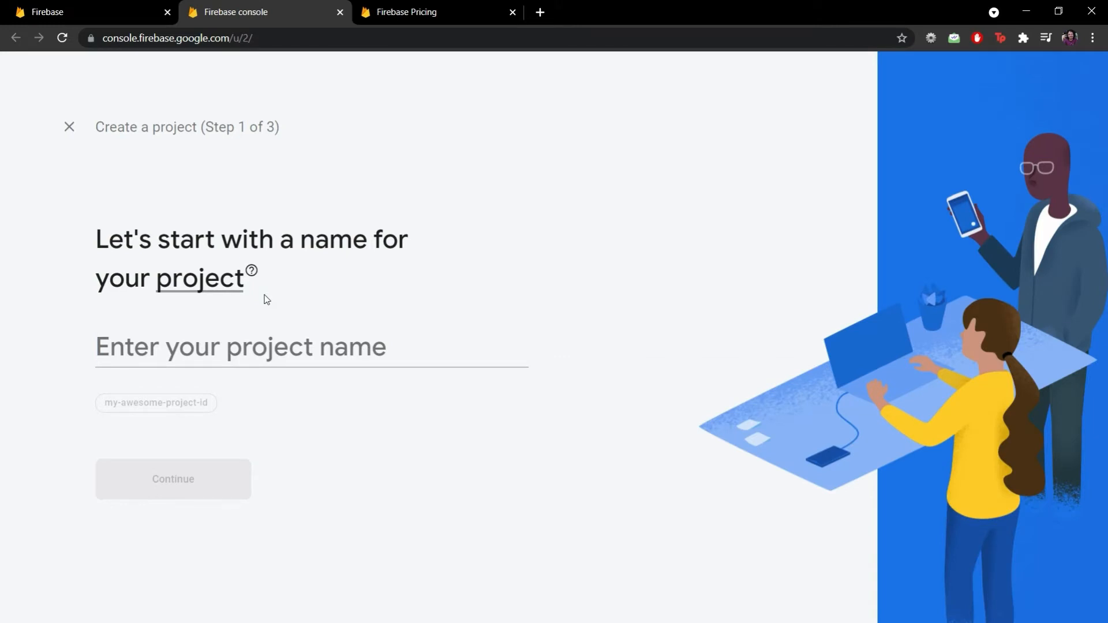
Name the project 'reciclica', keeping the generated ID reciclica-200dd
left_click(240, 346)
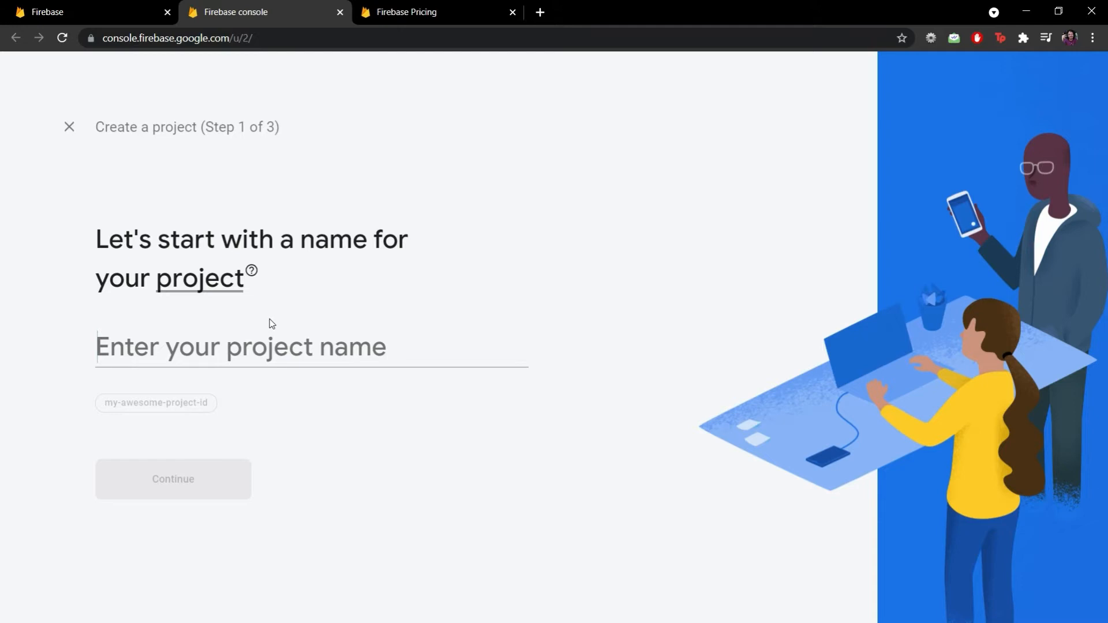
type("reciclica")
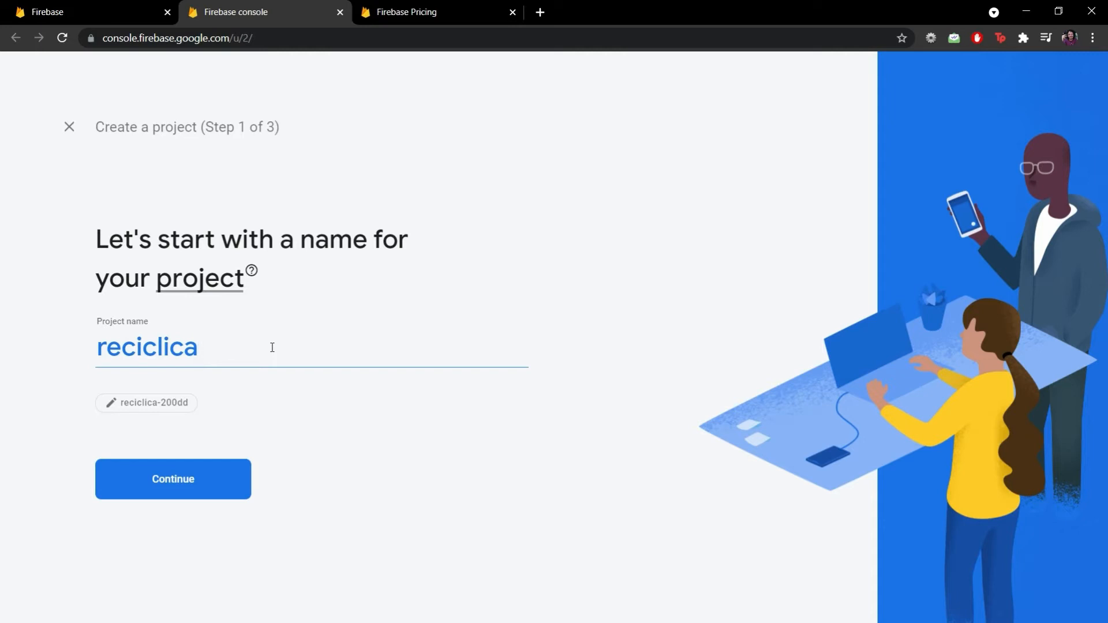
Proceed past naming, switch off Google Analytics, and create the reciclica project
left_click(172, 478)
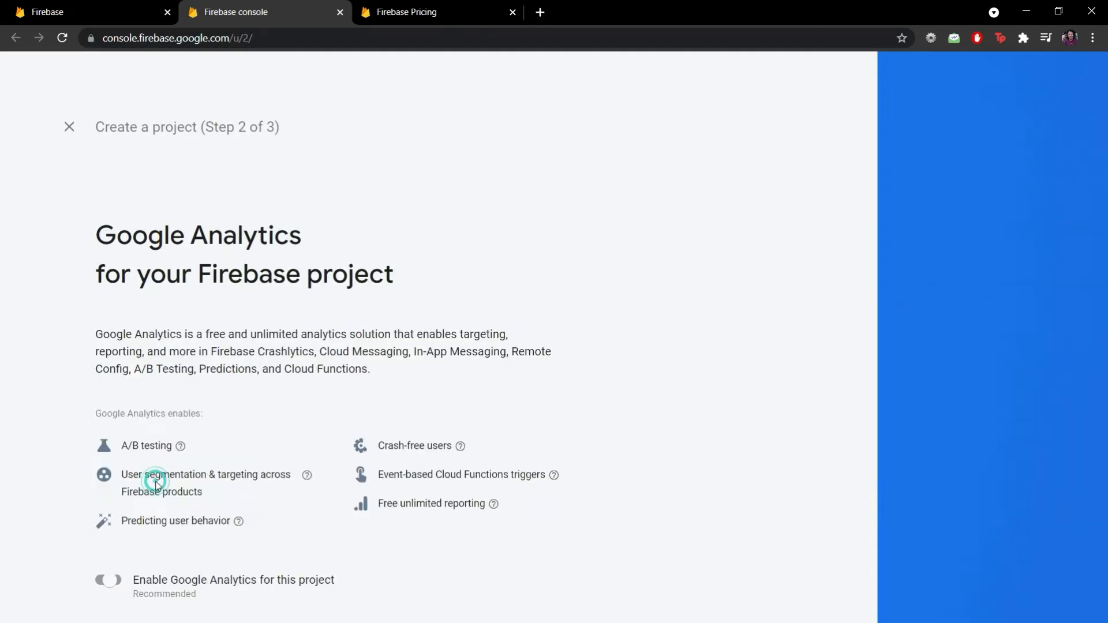
left_click(107, 579)
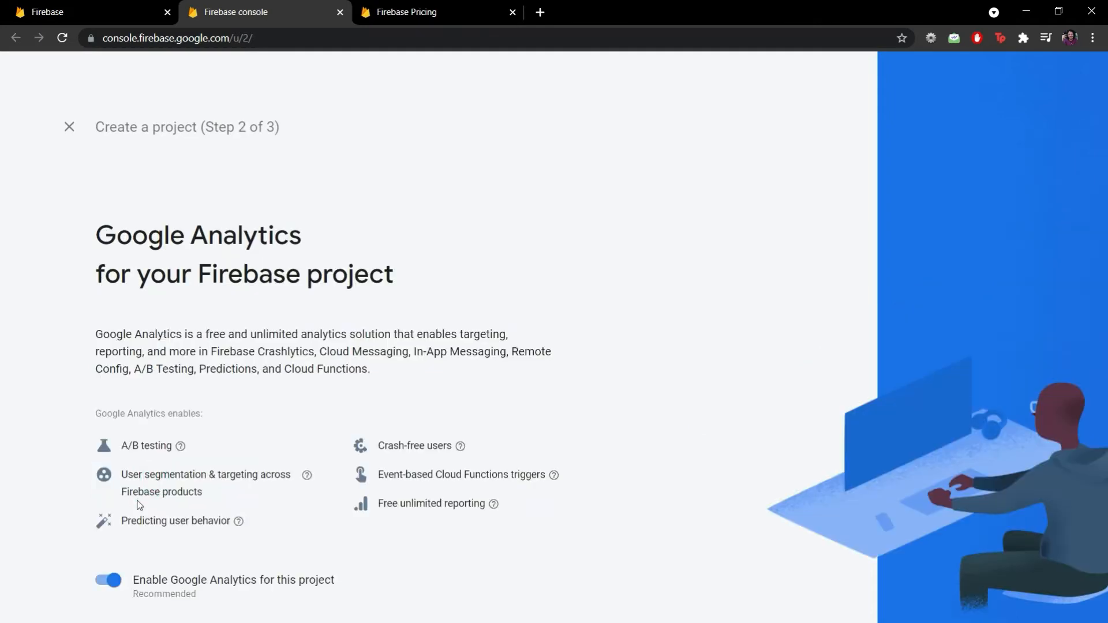
scroll("down", 3)
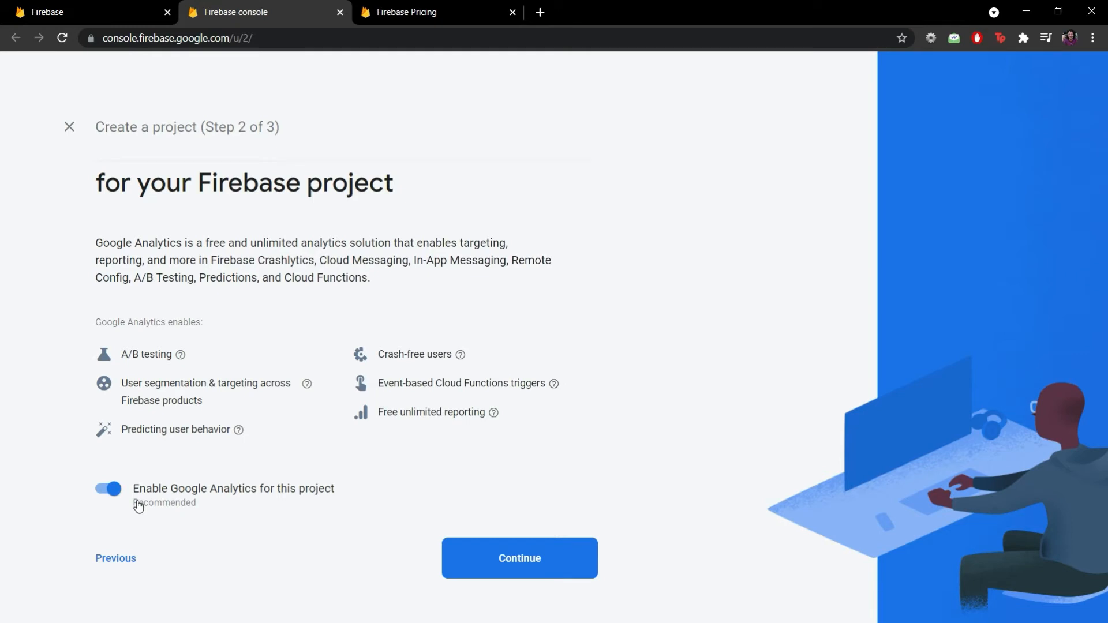
left_click(108, 488)
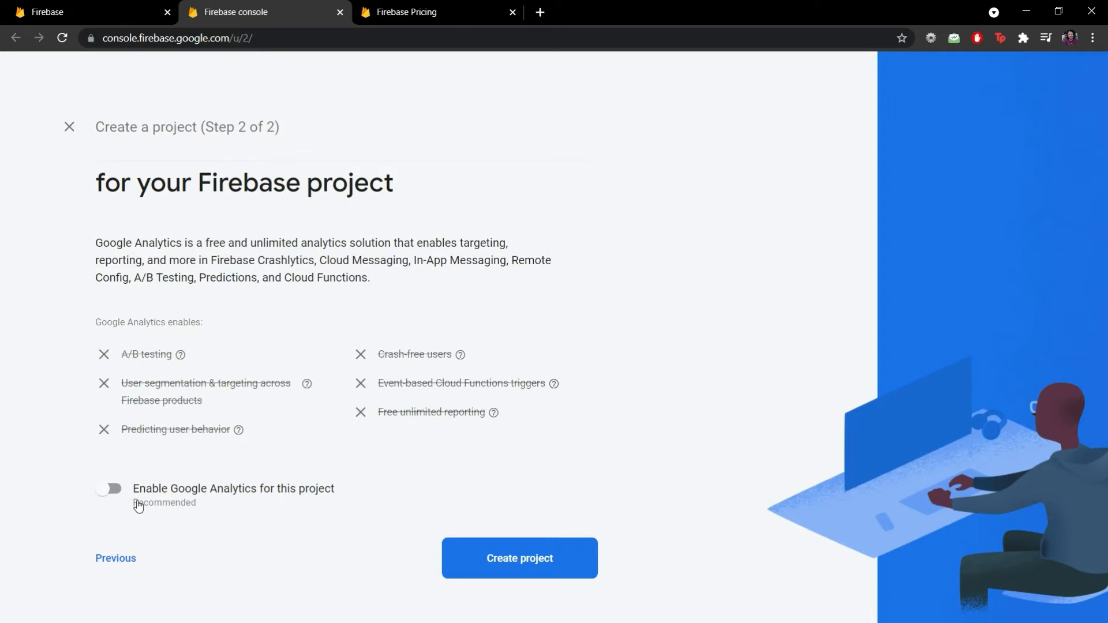
left_click(520, 558)
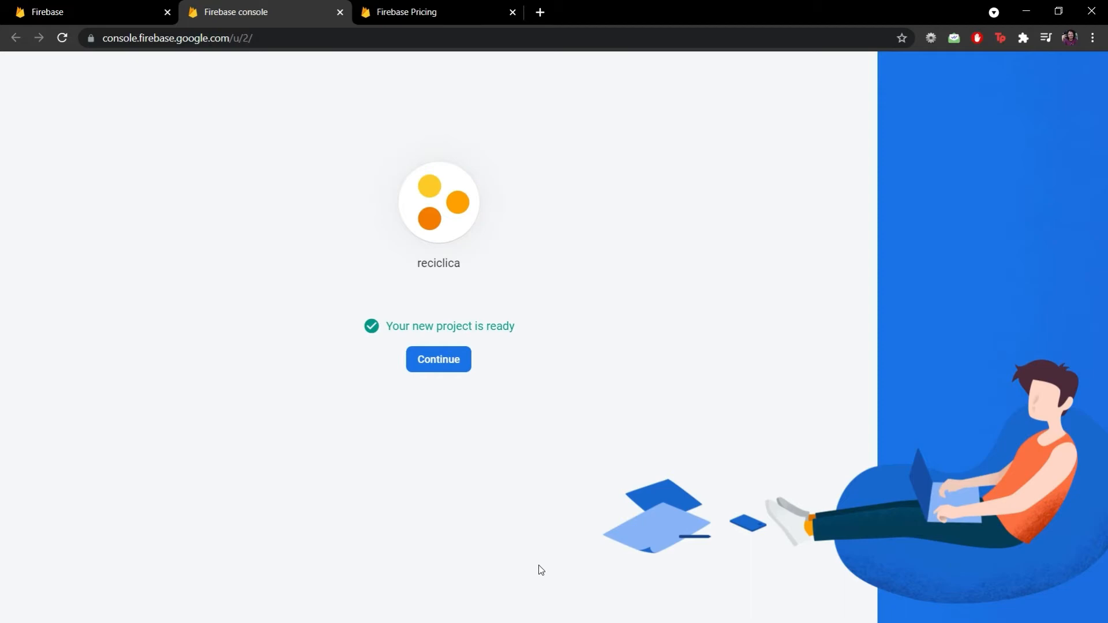
Continue from the 'project ready' screen into the reciclica Project Overview
left_click(438, 359)
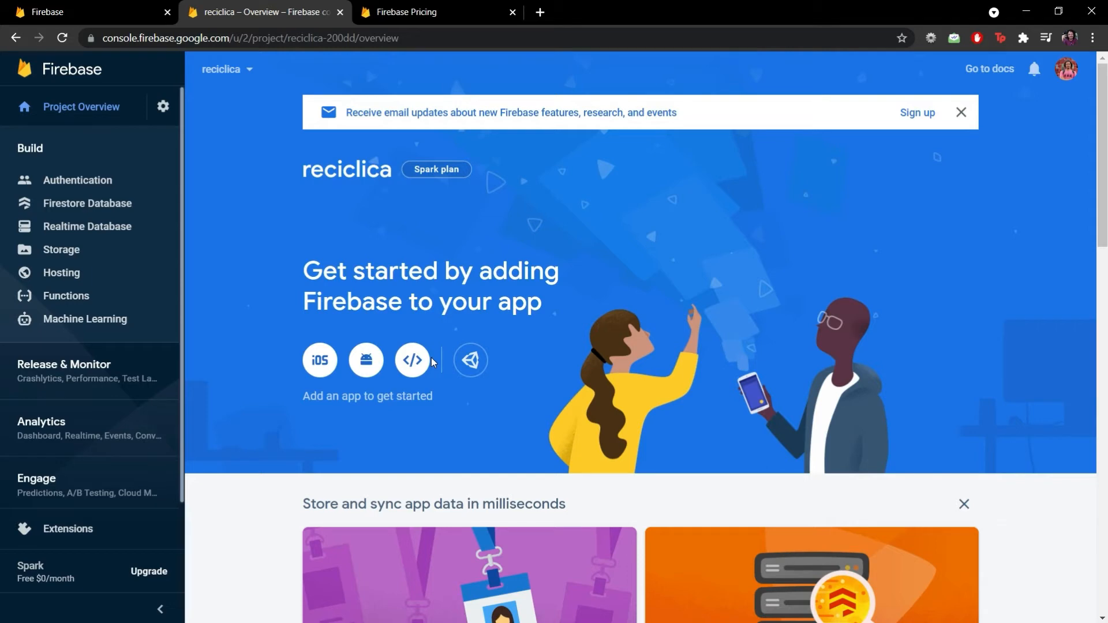
mouse_move(78, 180)
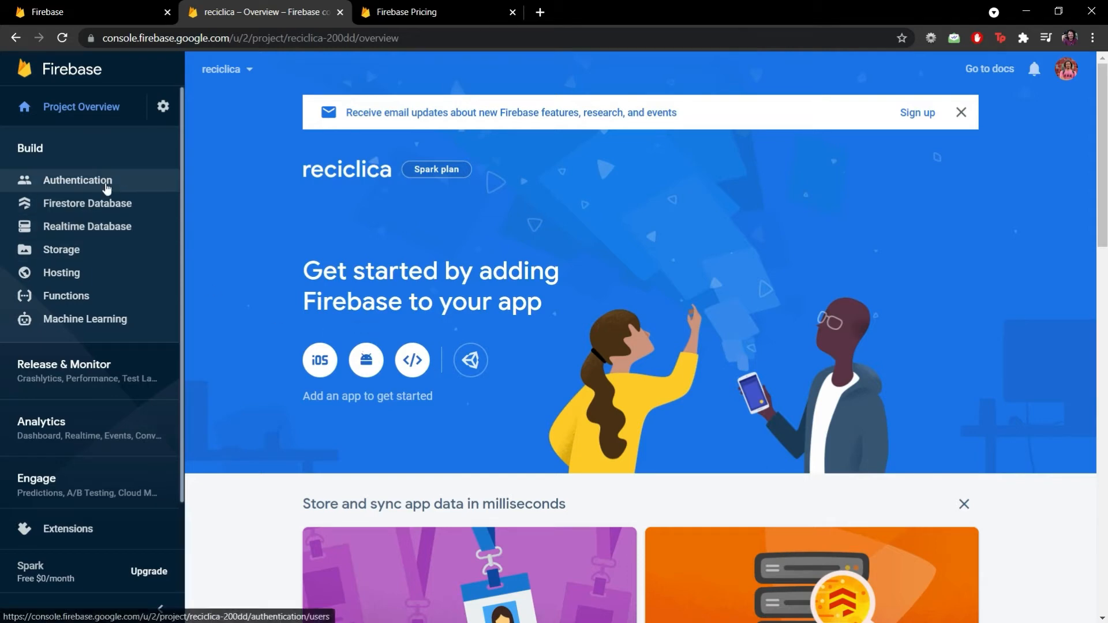
Set up Authentication and enable and save the Email/Password sign-in provider
left_click(76, 179)
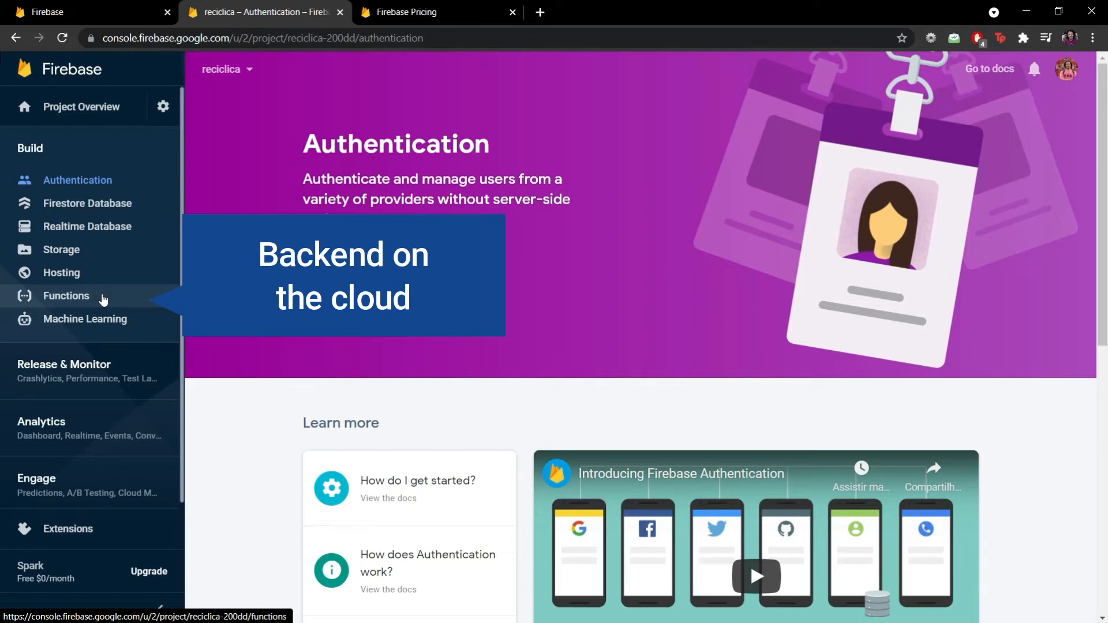
mouse_move(84, 319)
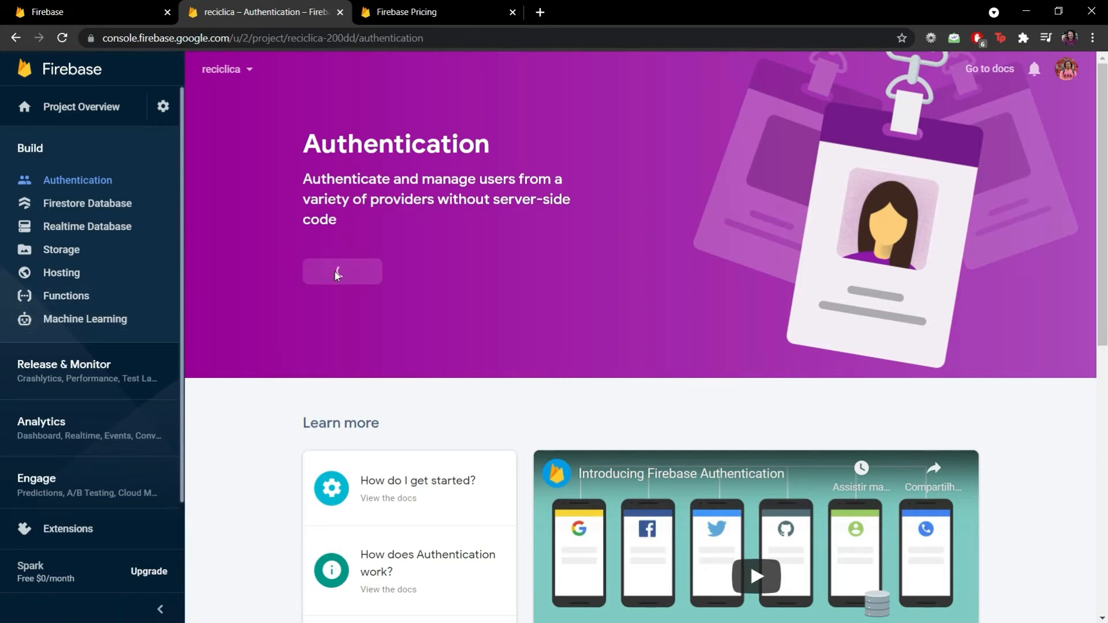
left_click(343, 271)
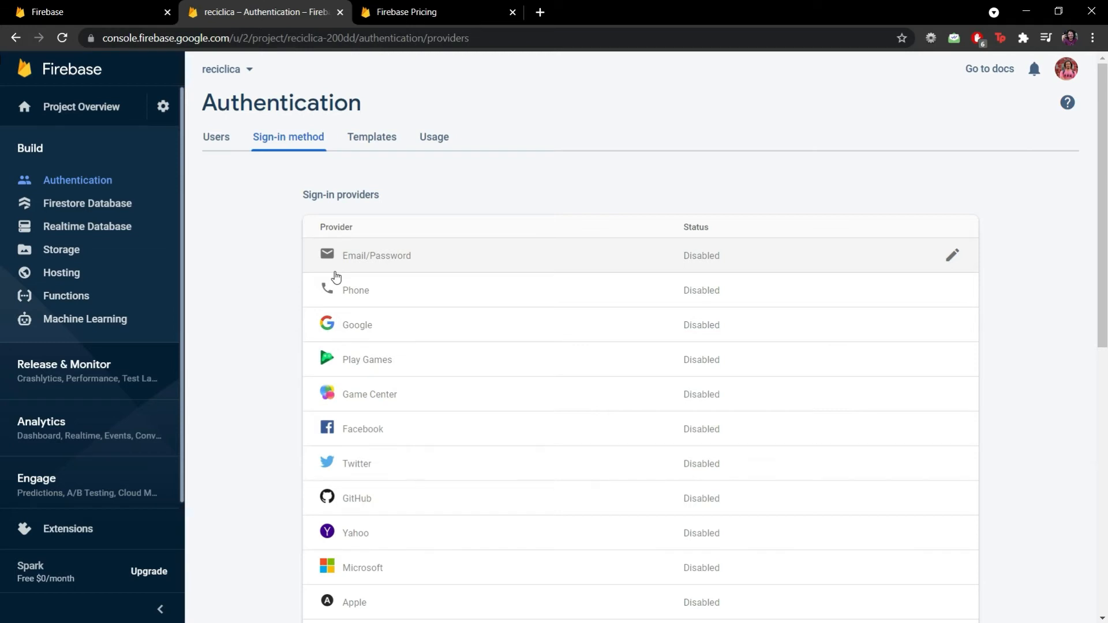
mouse_move(371, 300)
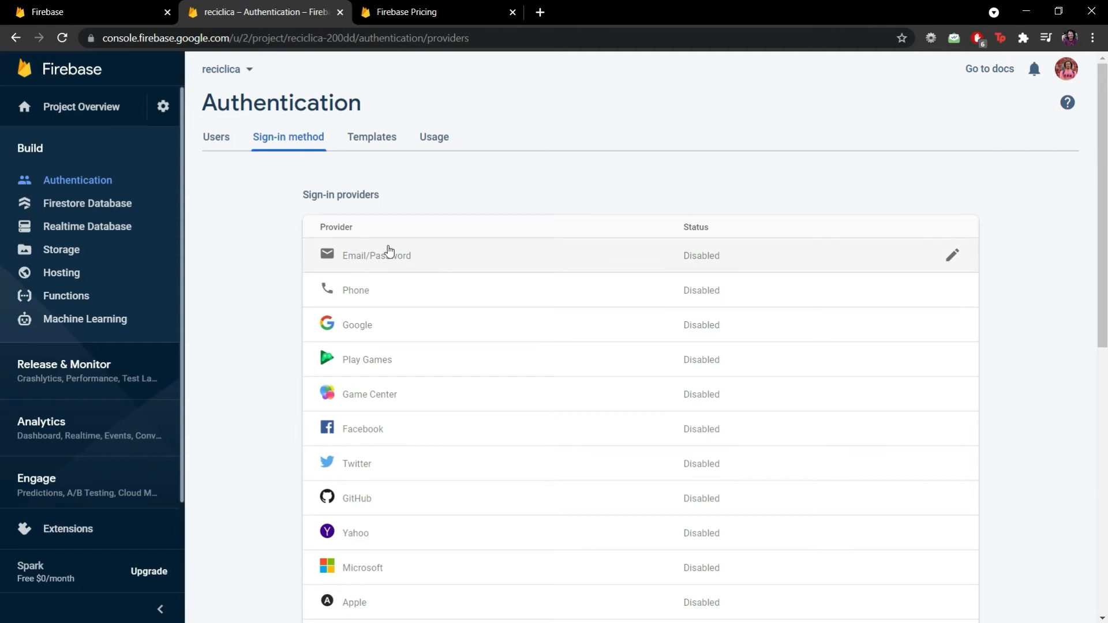
mouse_move(422, 412)
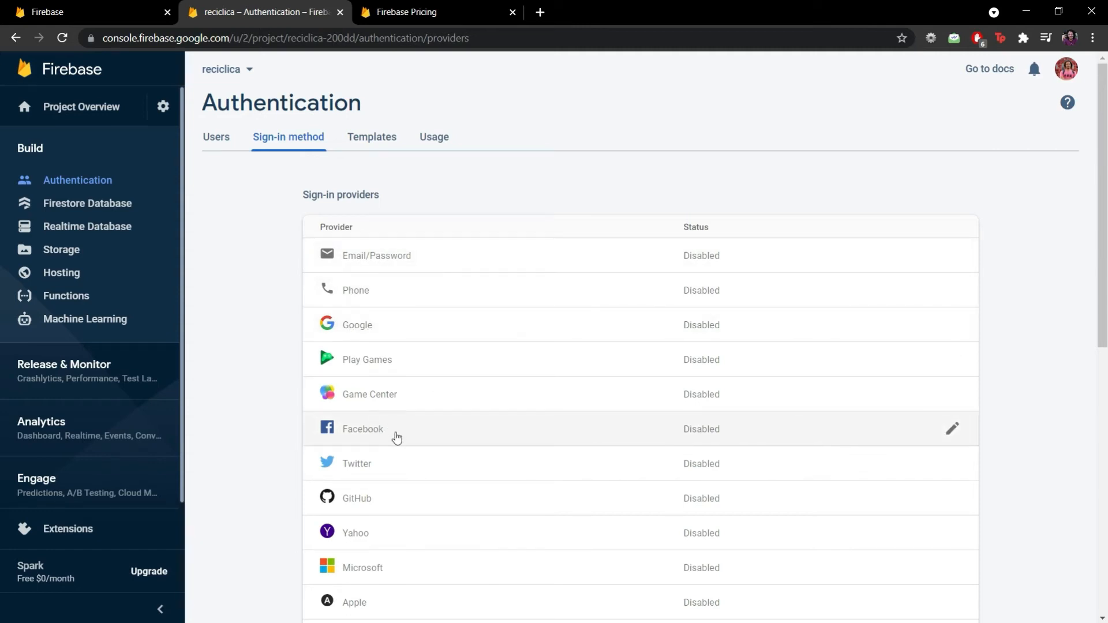
mouse_move(532, 248)
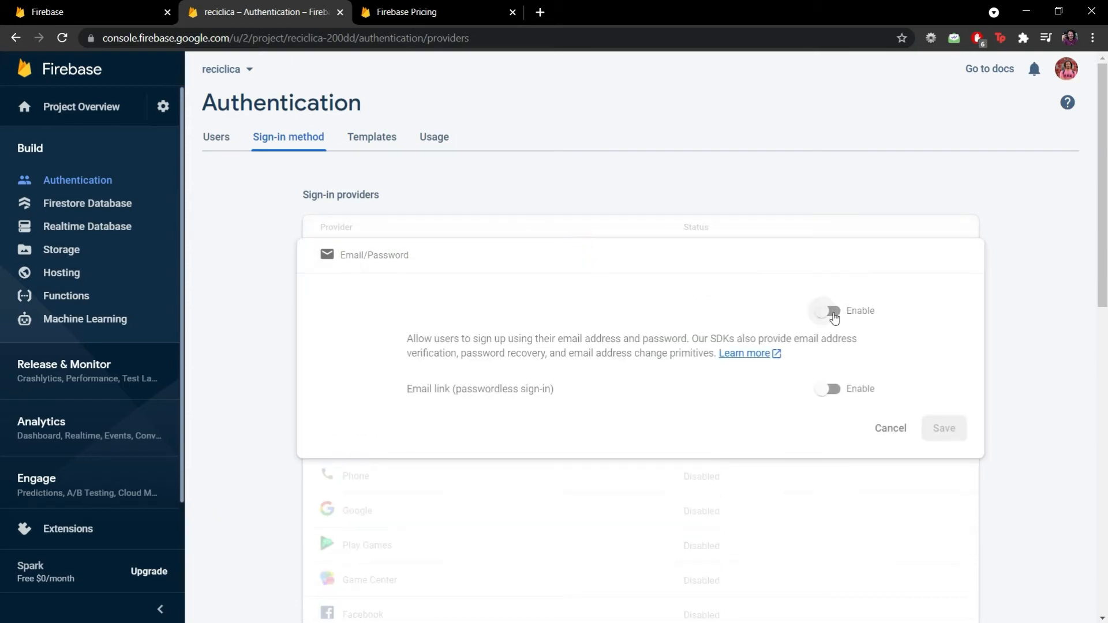
left_click(825, 311)
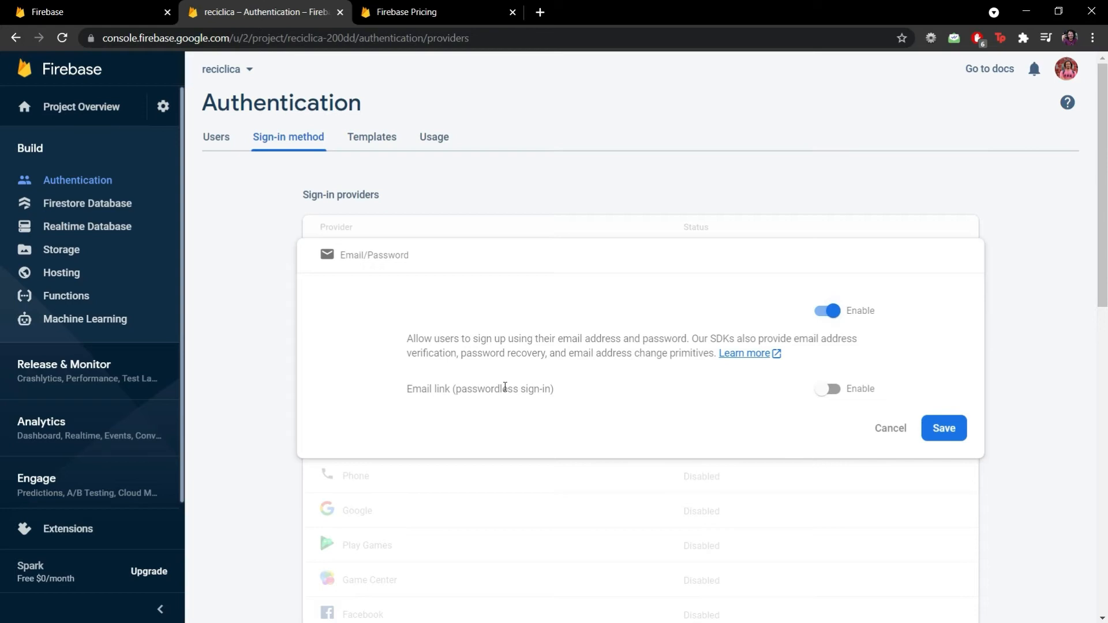
mouse_move(943, 427)
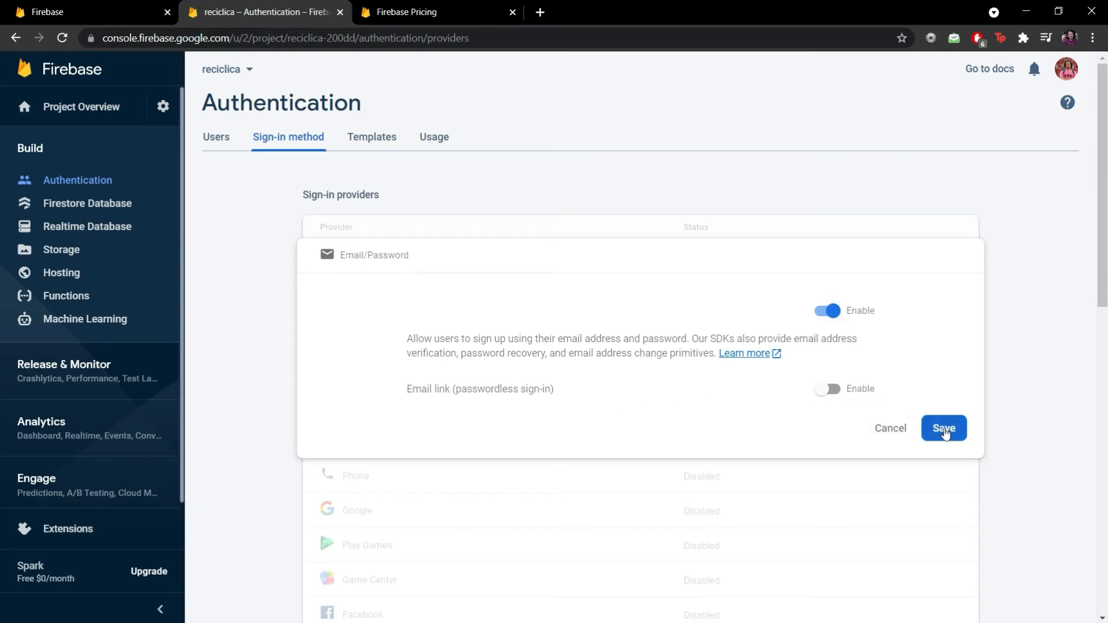
left_click(944, 428)
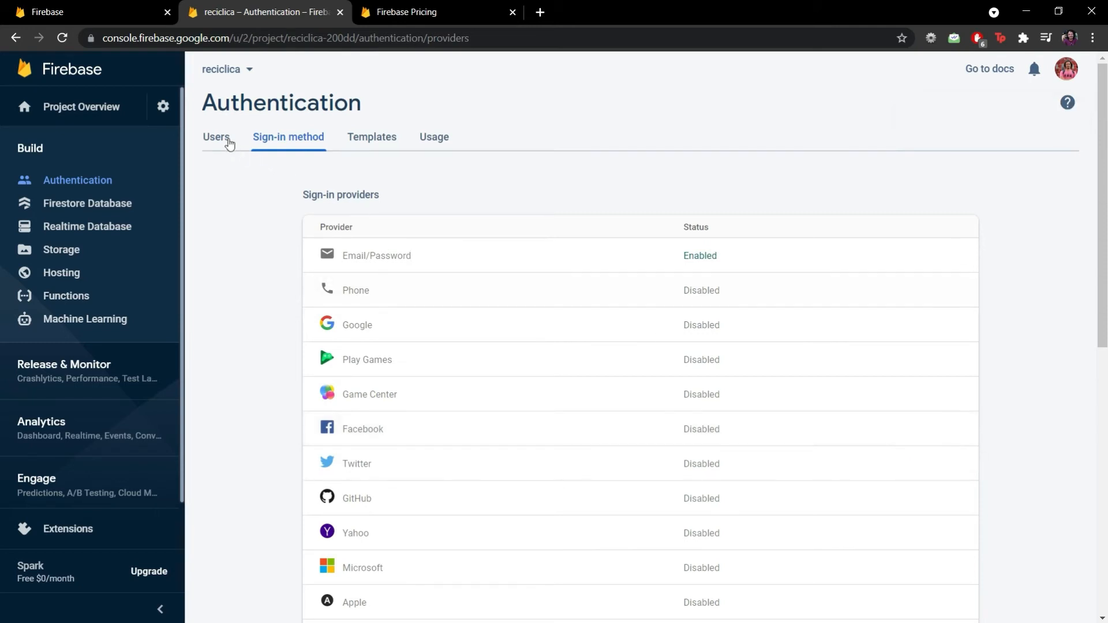
left_click(217, 136)
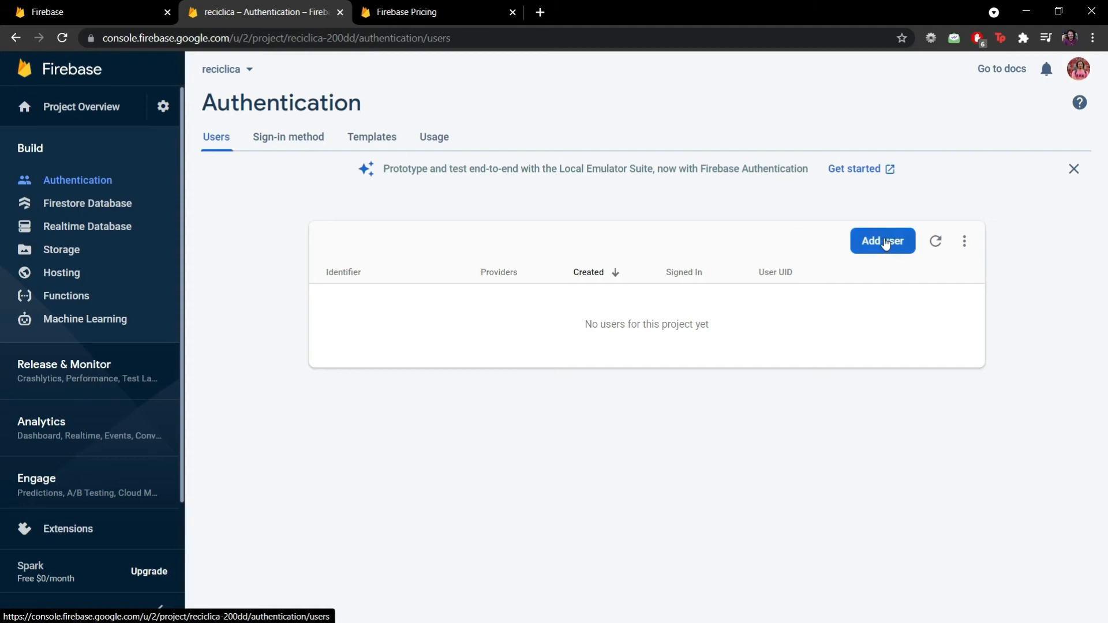
left_click(882, 240)
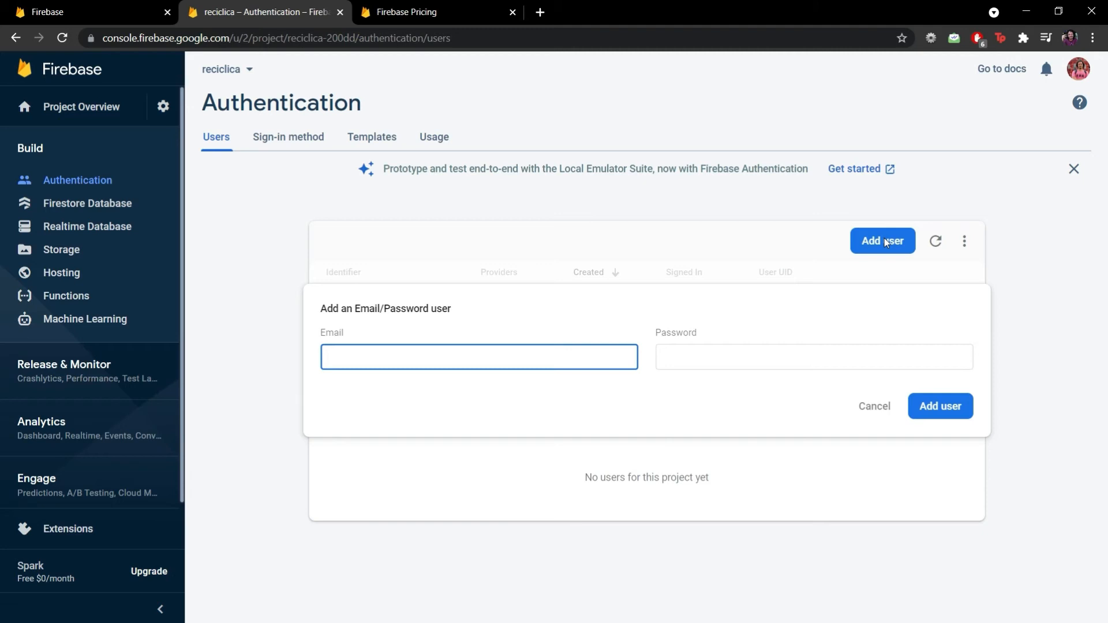
left_click(479, 357)
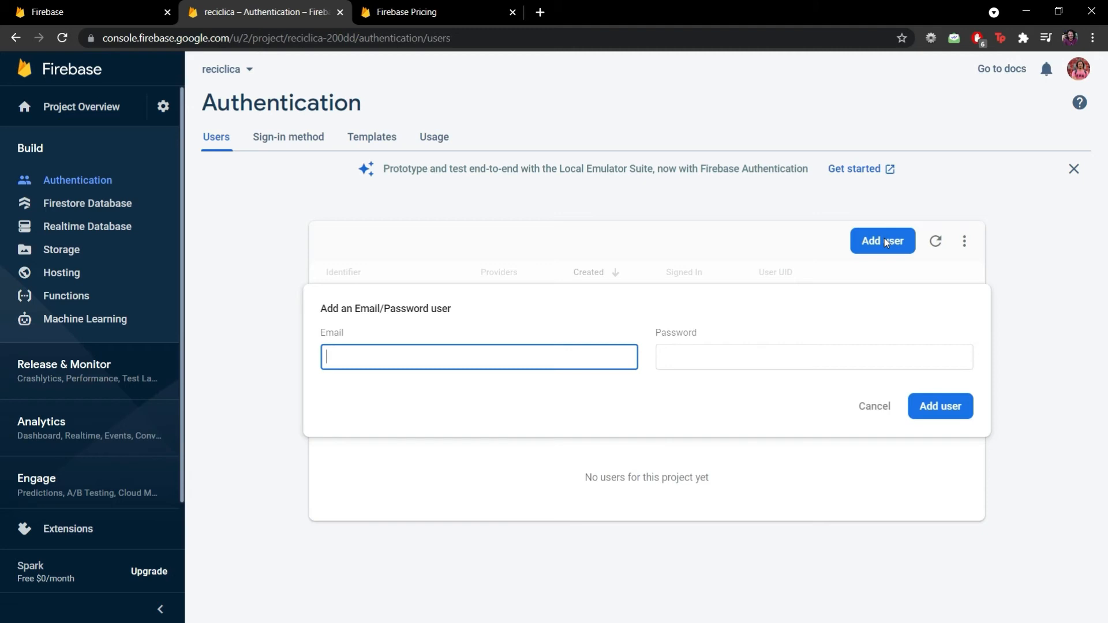
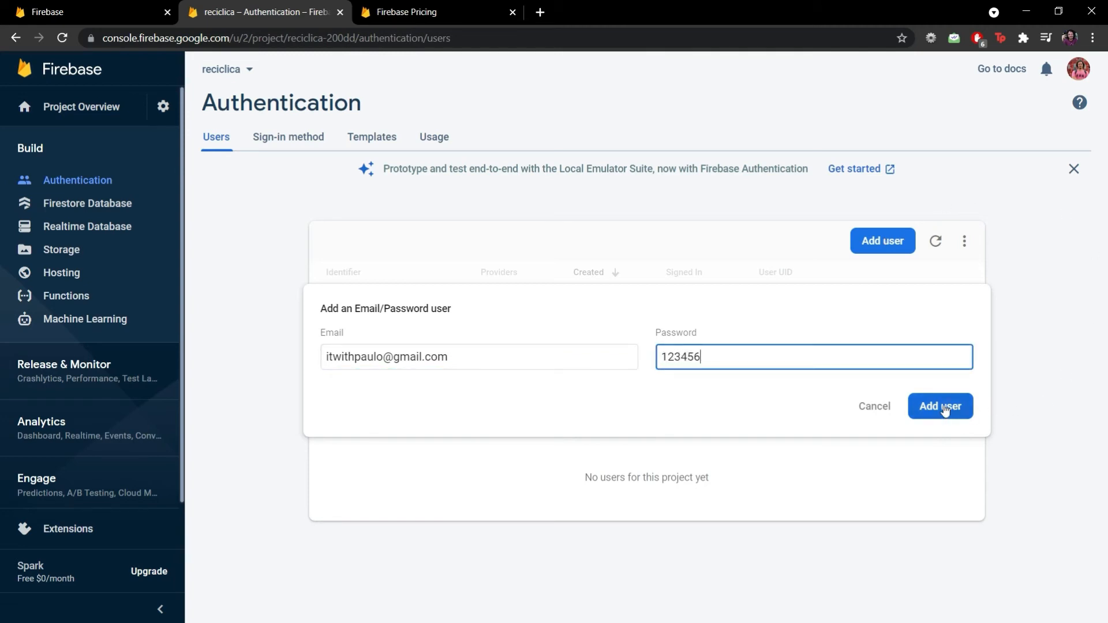
left_click(938, 405)
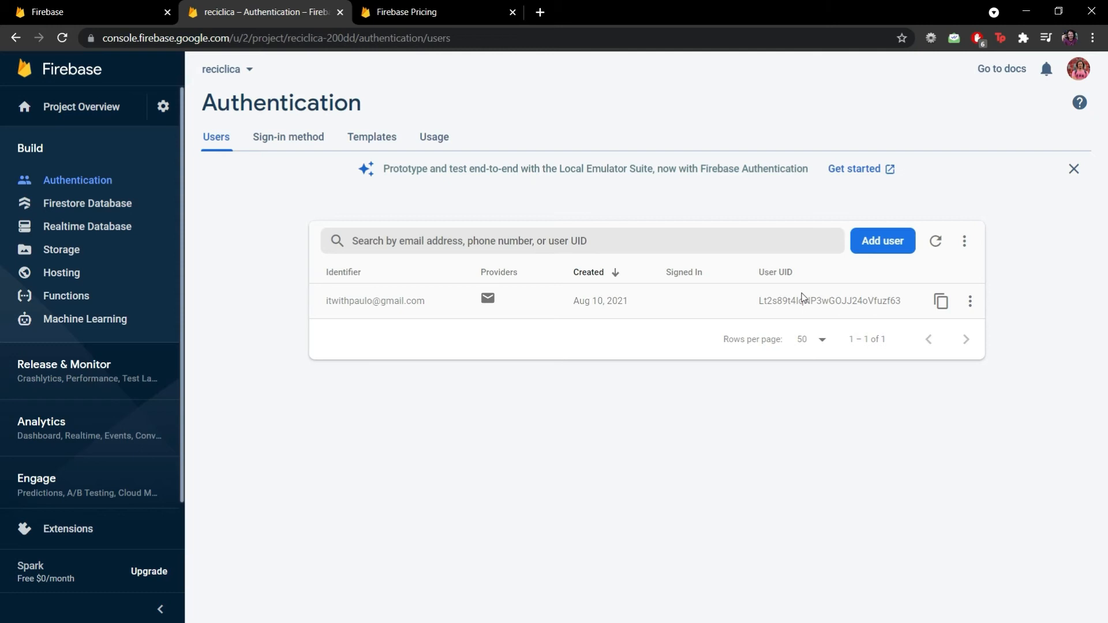
mouse_move(837, 300)
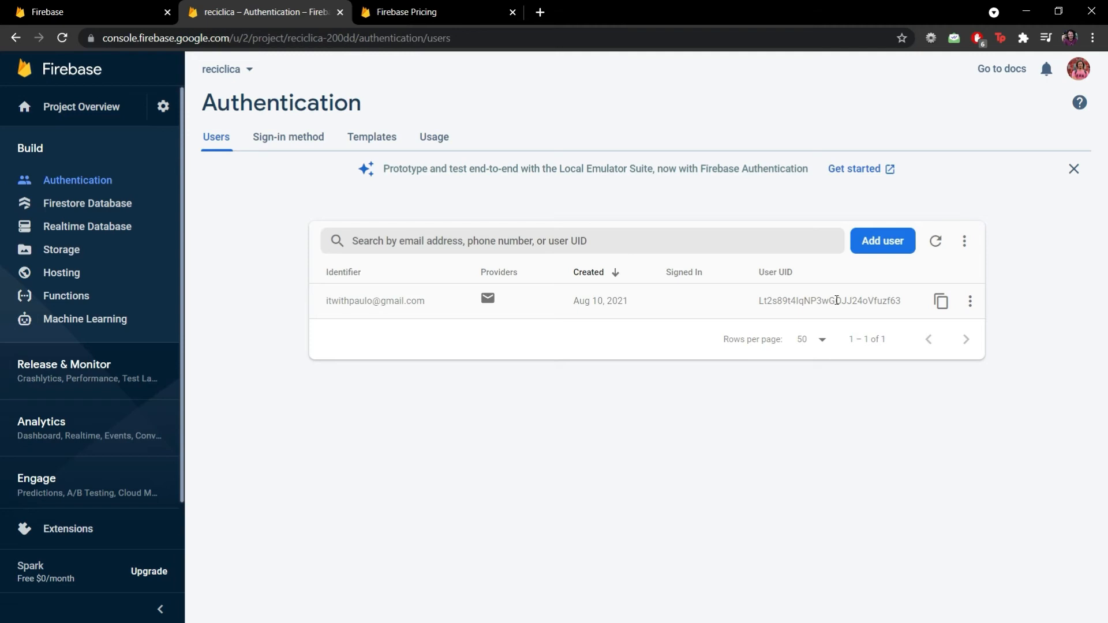
Browse the authentication email templates, including address verification, then view the Usage page
left_click(372, 136)
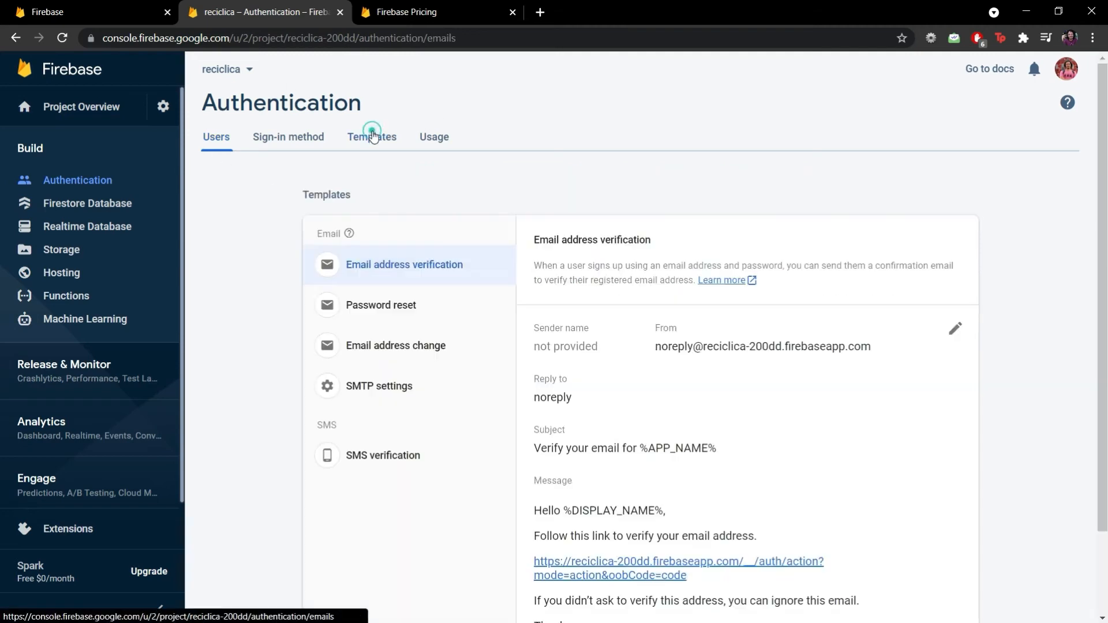
left_click(371, 136)
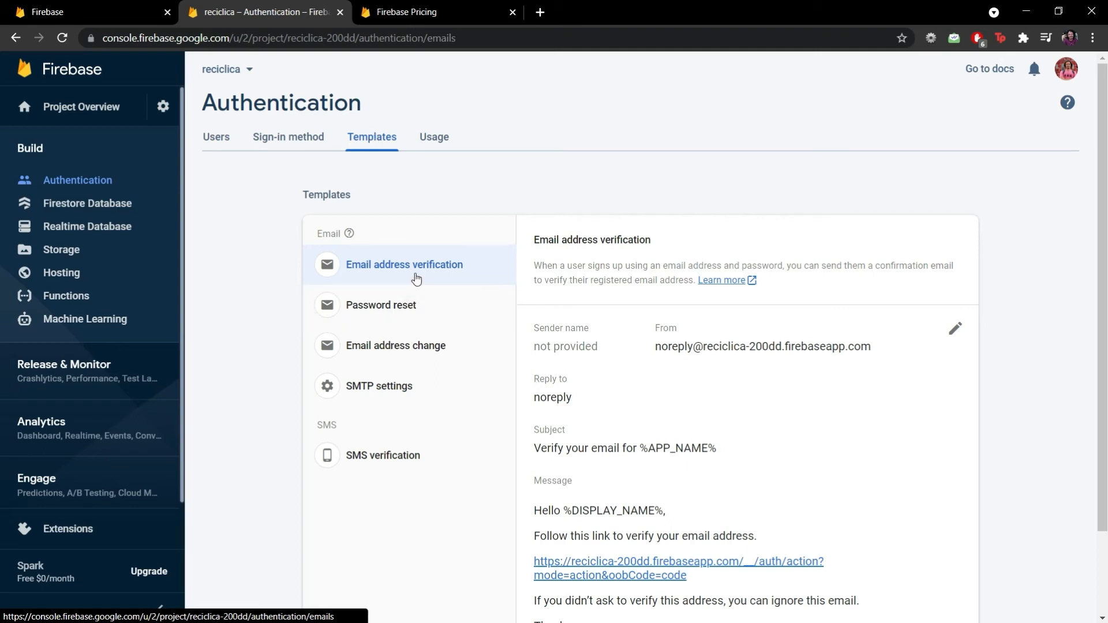
mouse_move(434, 305)
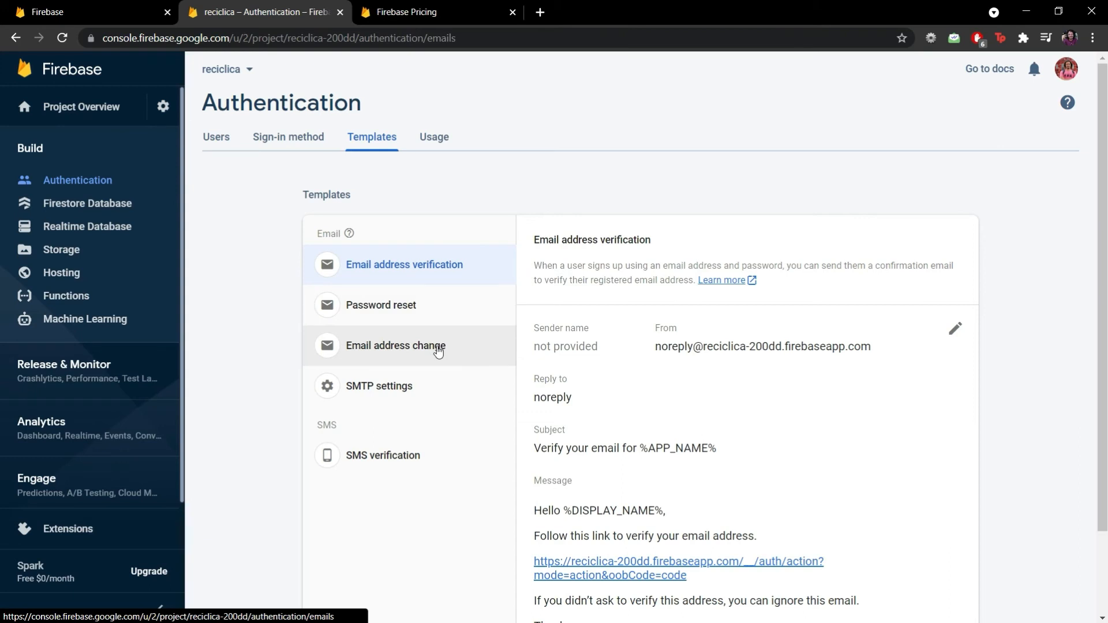
mouse_move(390, 455)
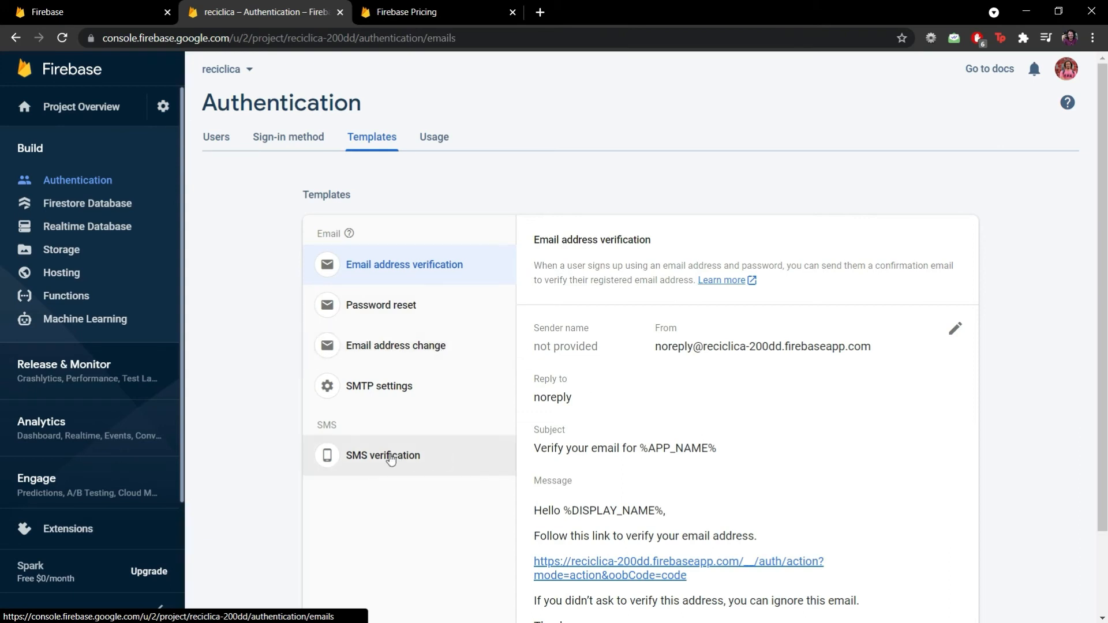
mouse_move(388, 458)
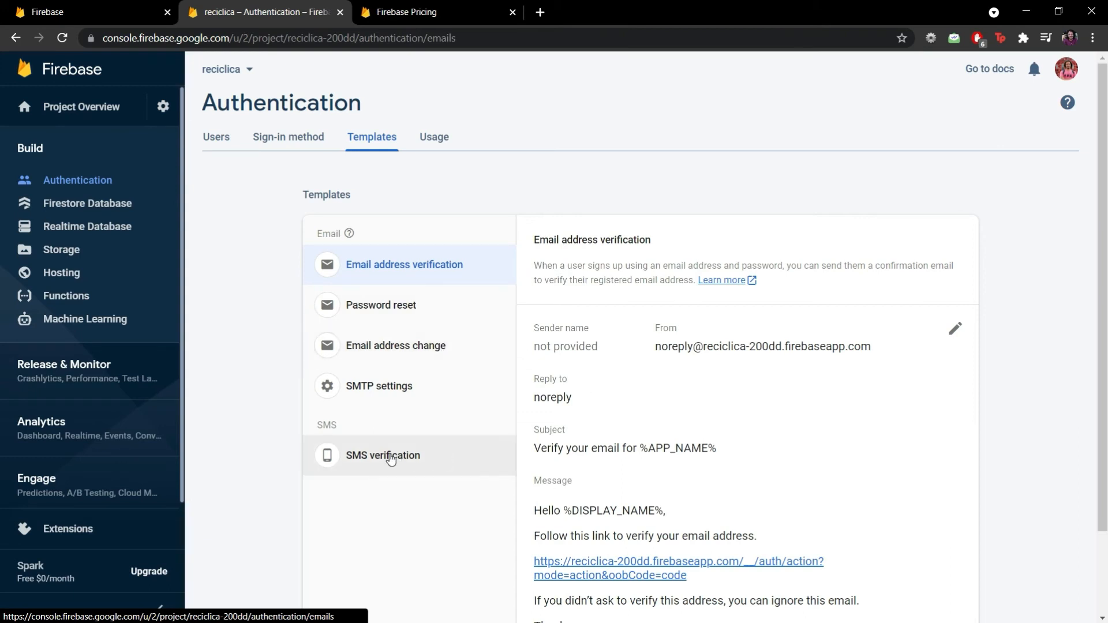
left_click(434, 136)
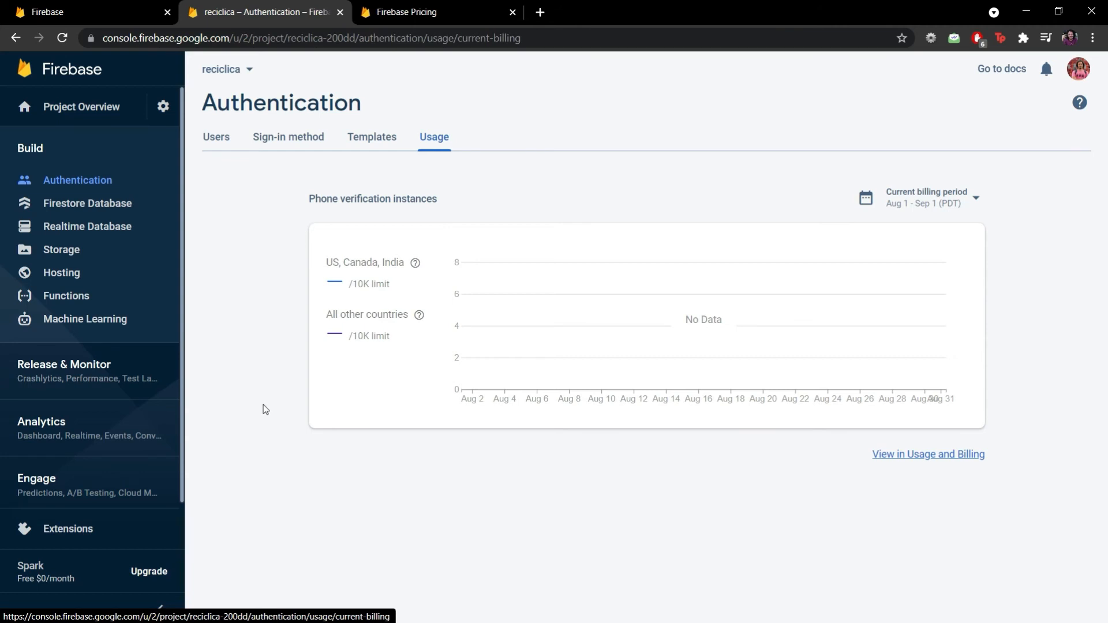
left_click(438, 12)
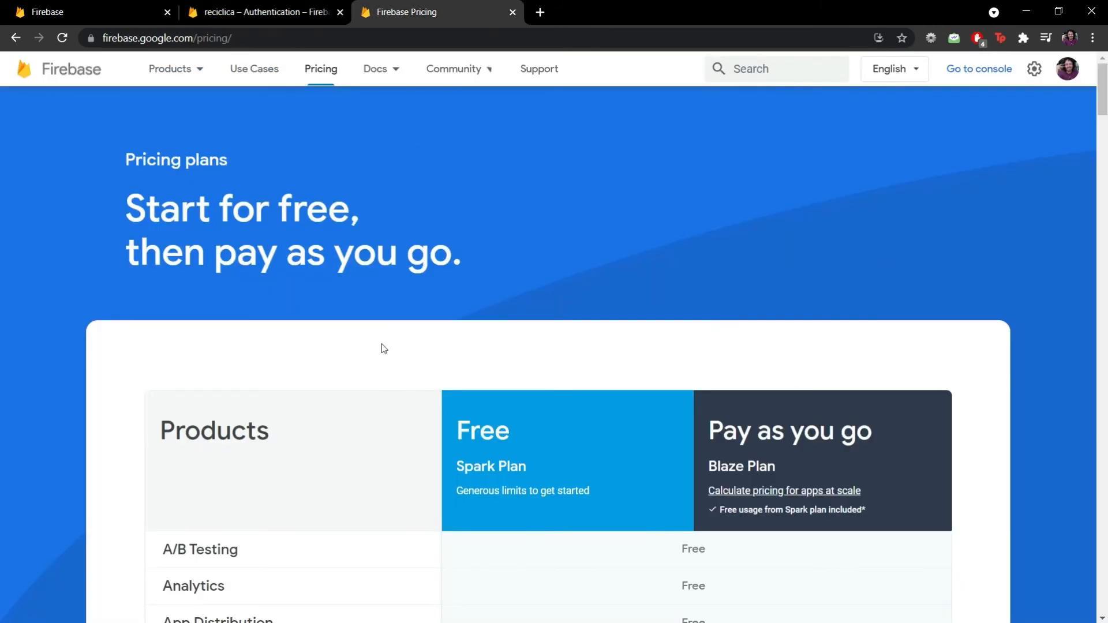
scroll("down", 3)
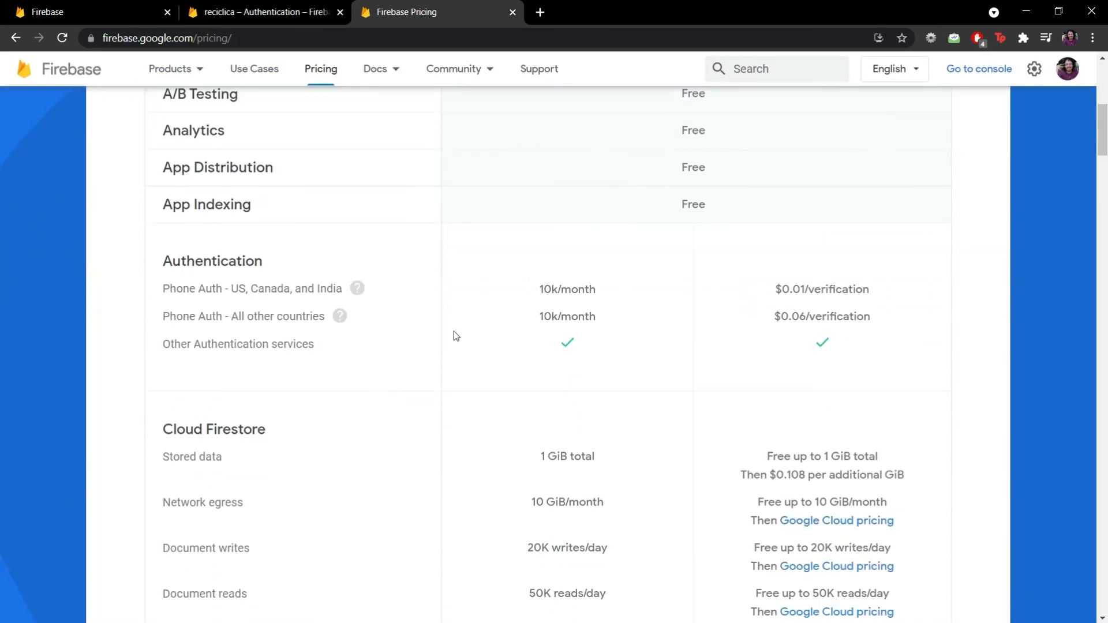
mouse_move(849, 320)
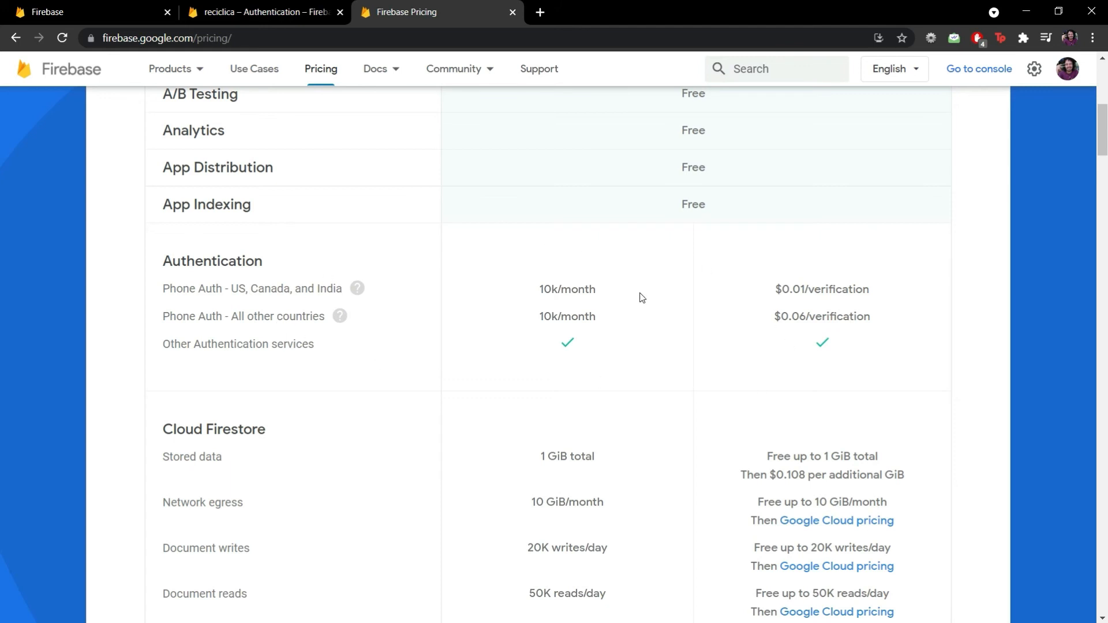
mouse_move(536, 304)
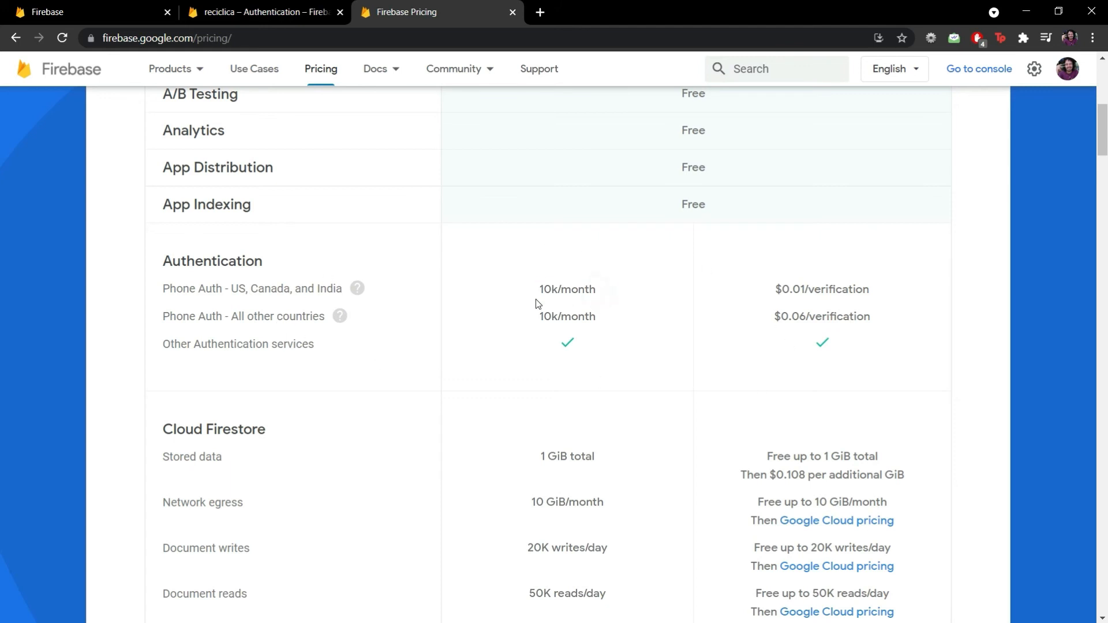
double_click(791, 289)
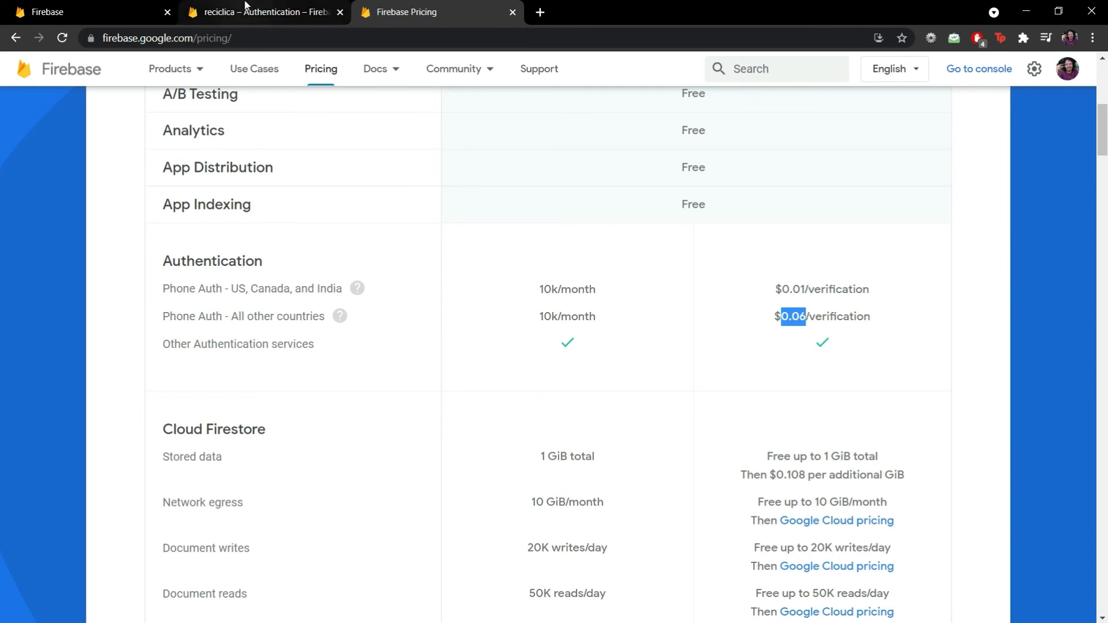
left_click(264, 12)
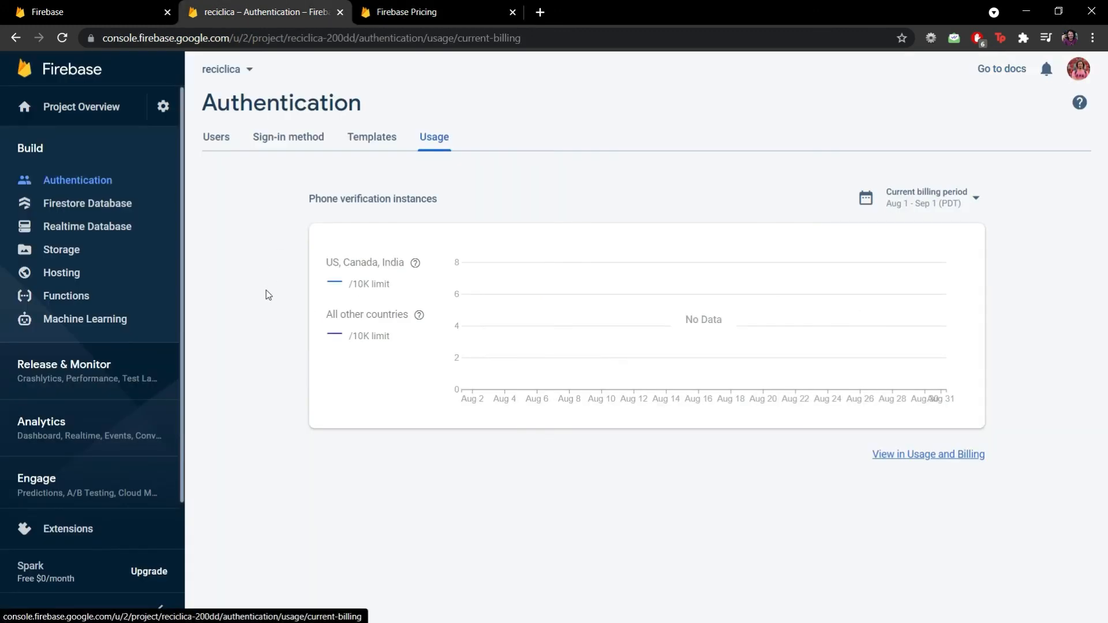